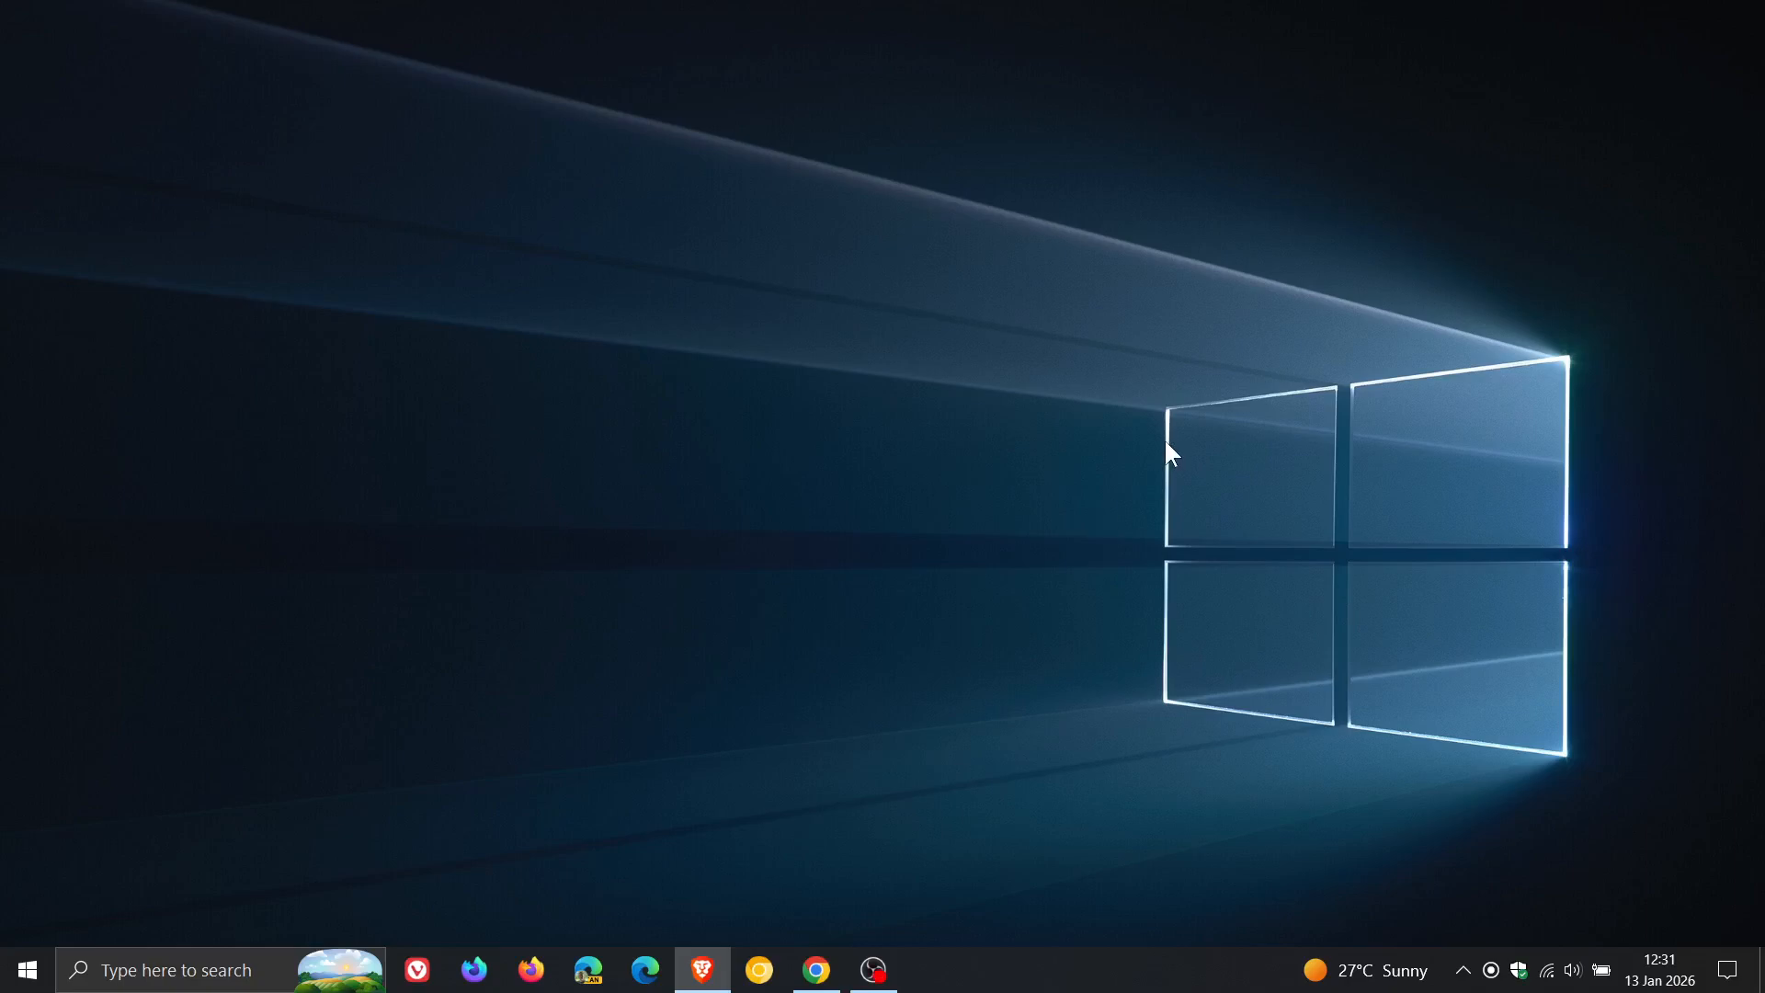
pyautogui.moveTo(1352, 613)
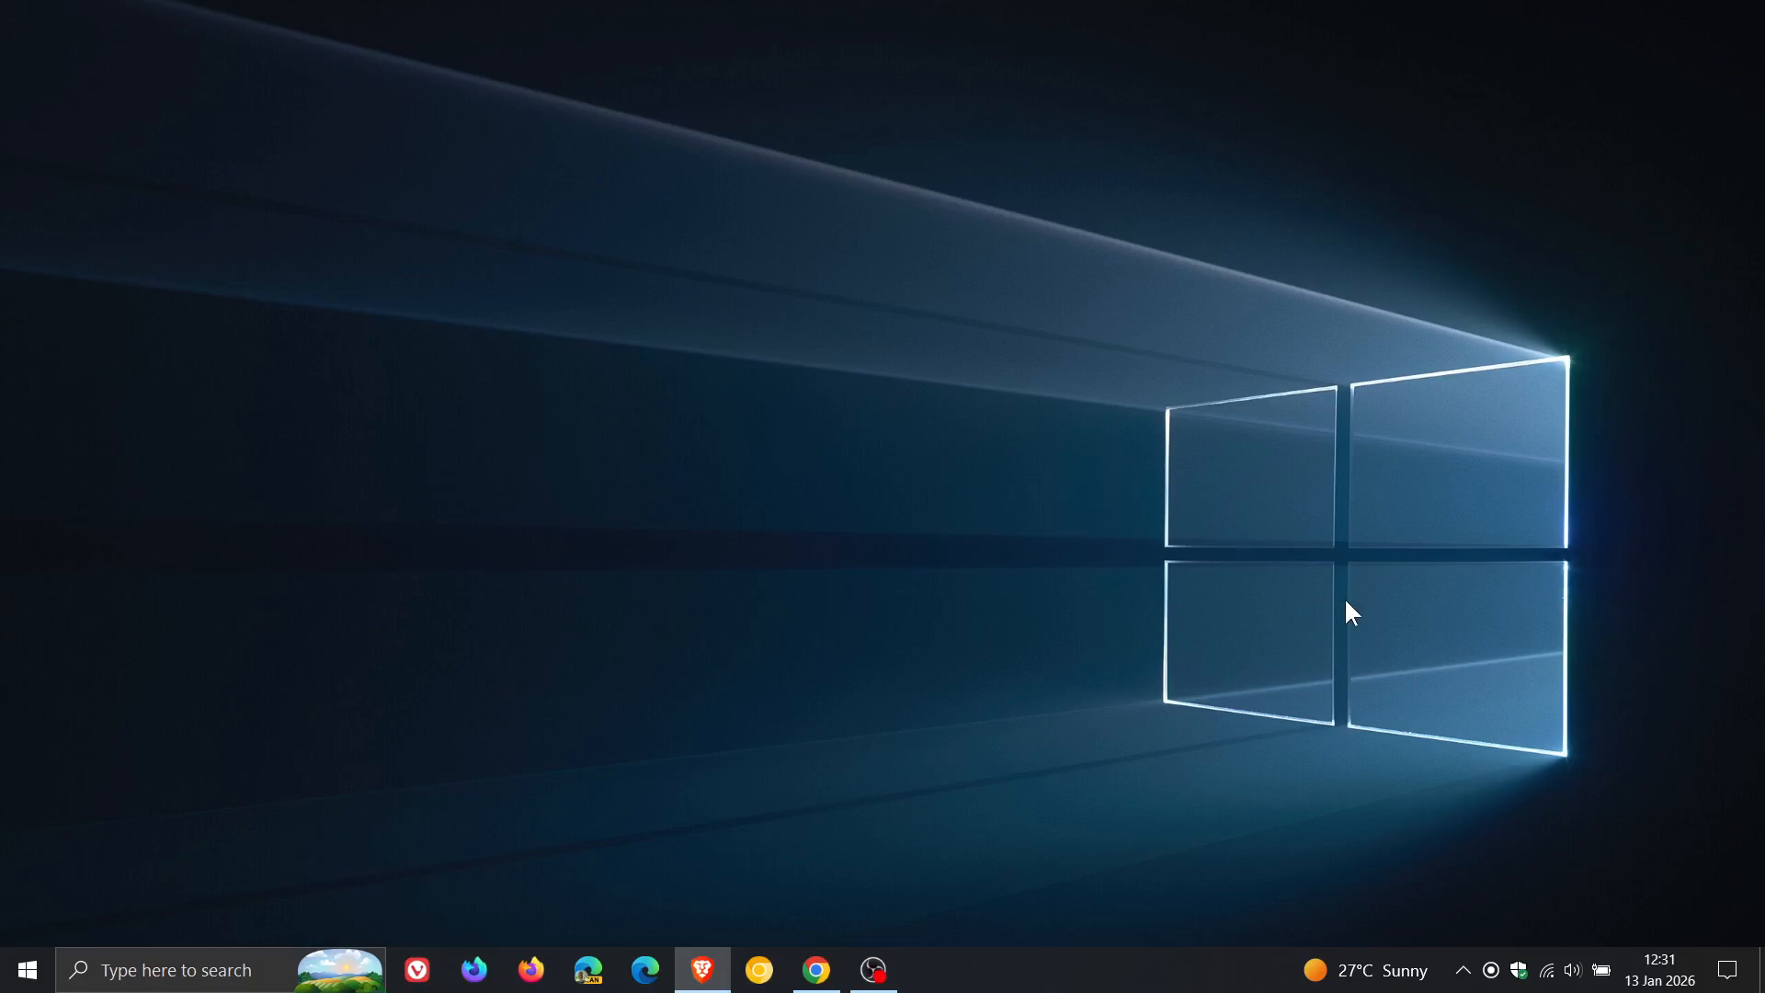
# Step: Page the taskbar calendar back two months to October 2025 and select Tuesday, October 14
pyautogui.click(1655, 968)
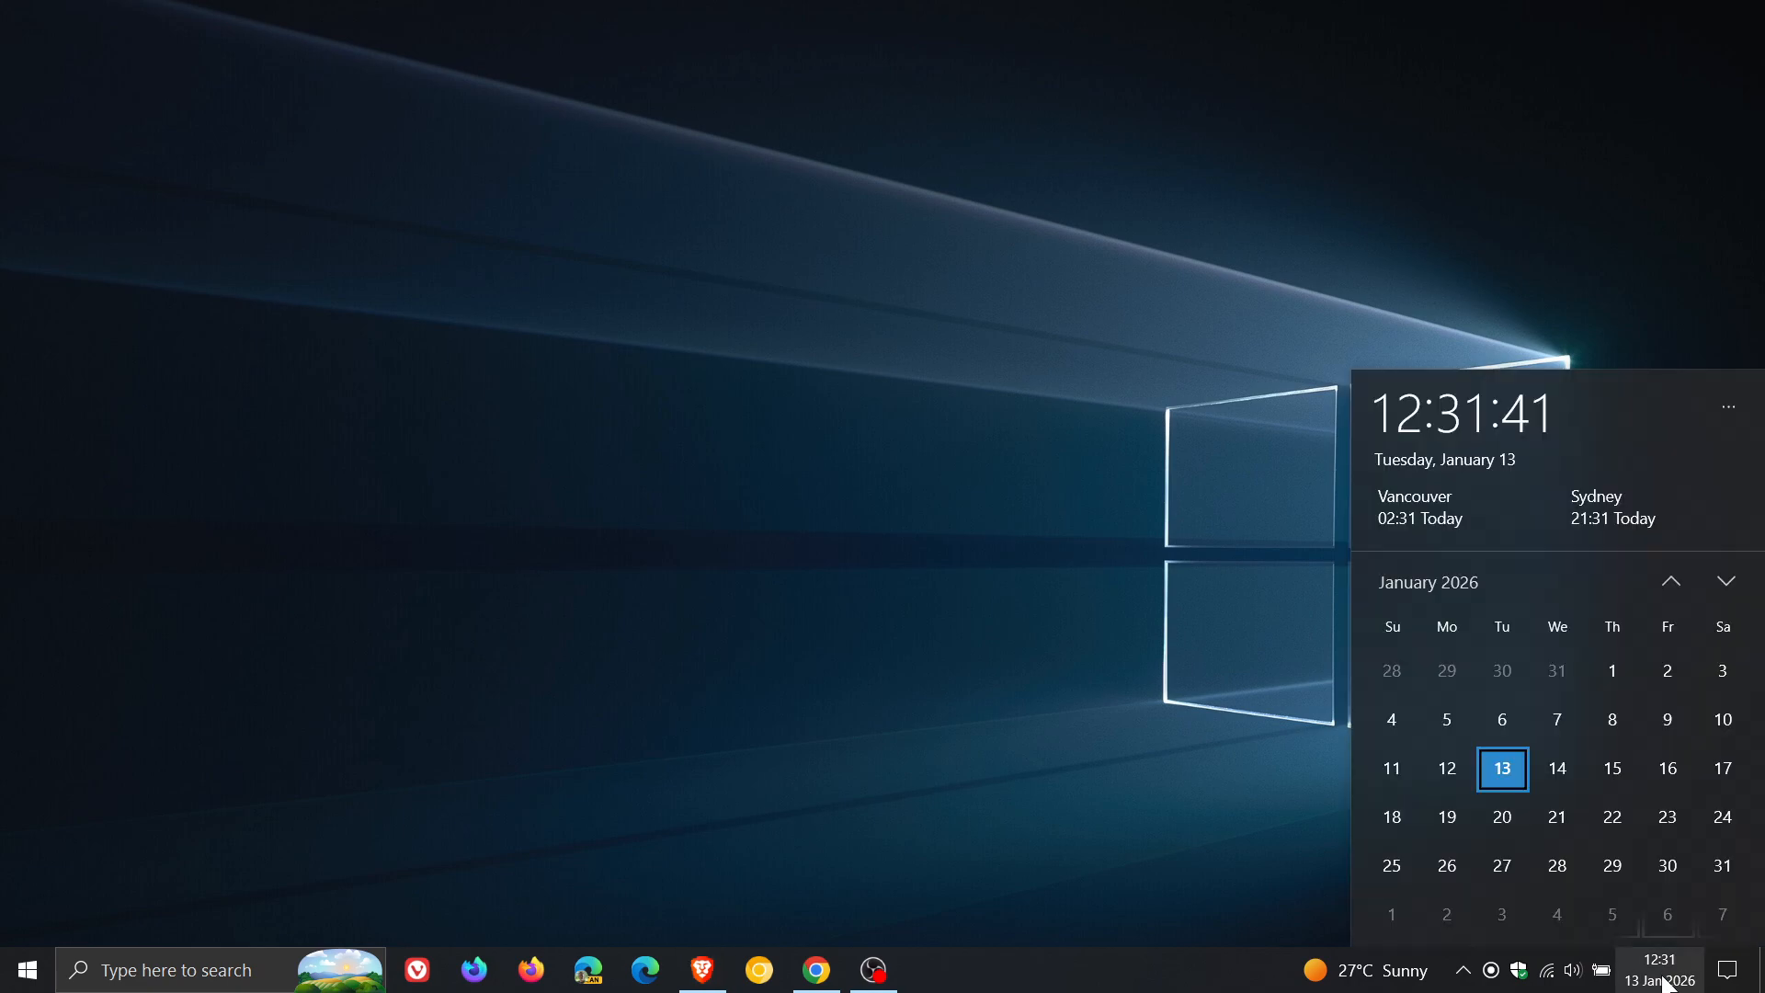
pyautogui.click(1669, 582)
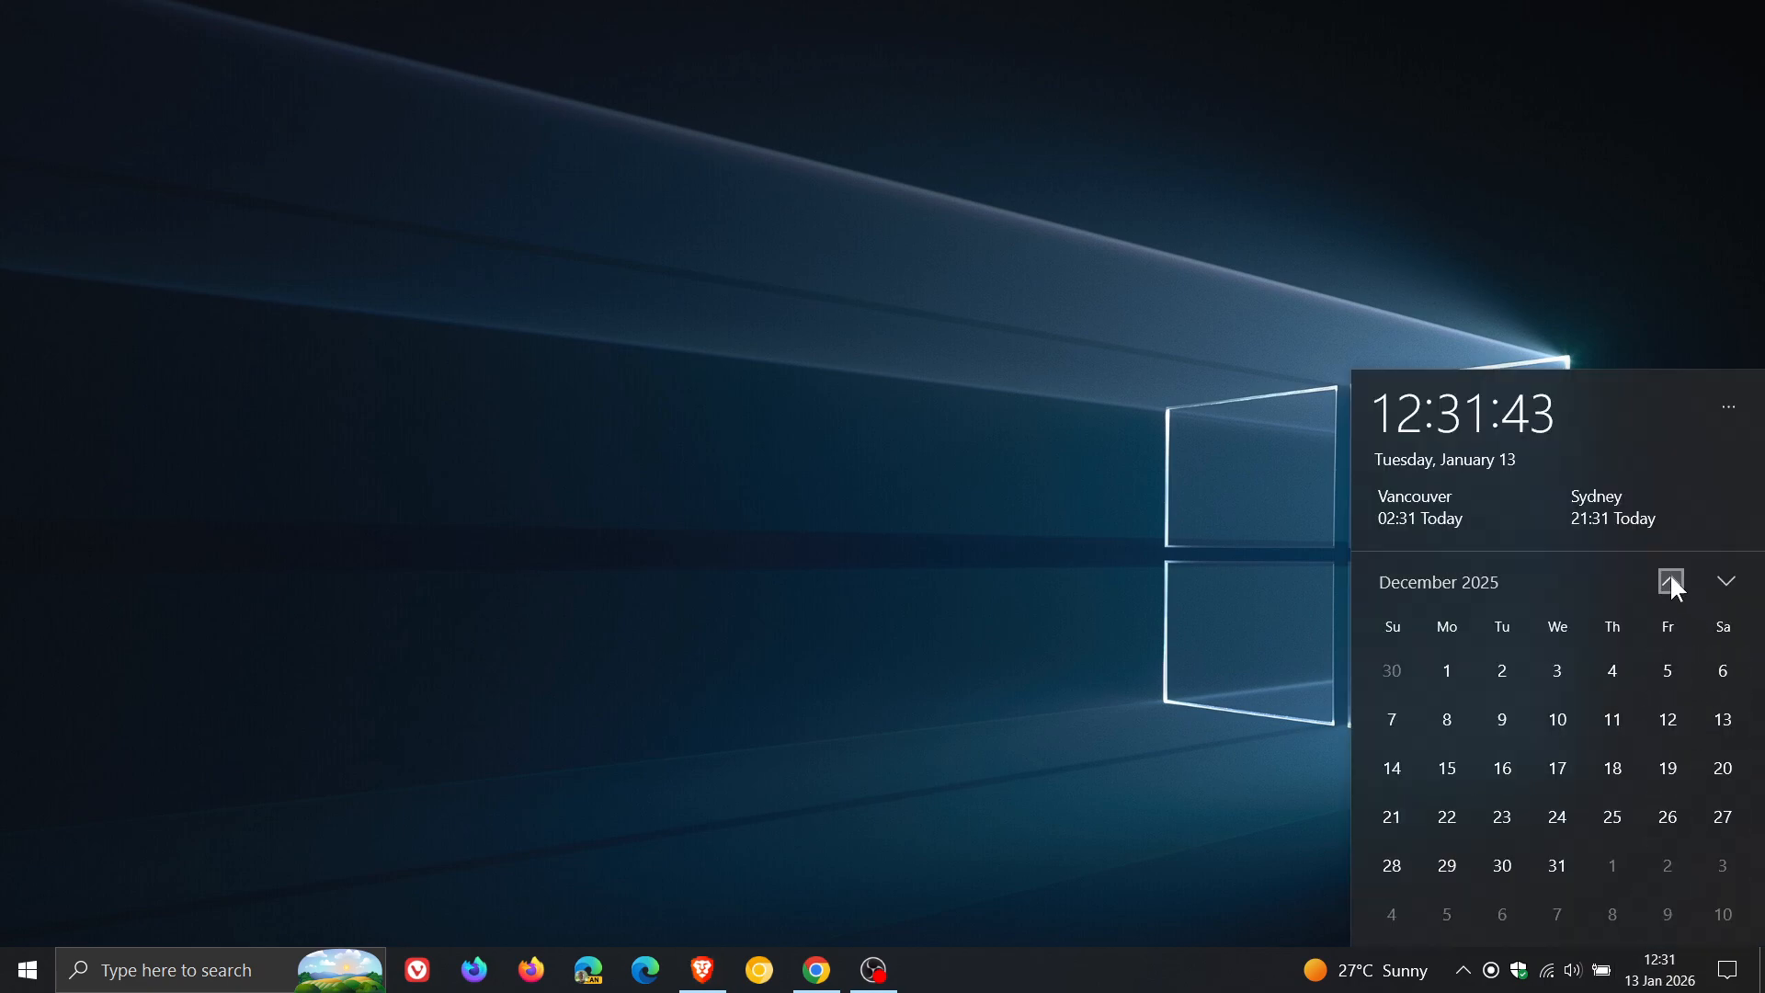
pyautogui.click(1670, 582)
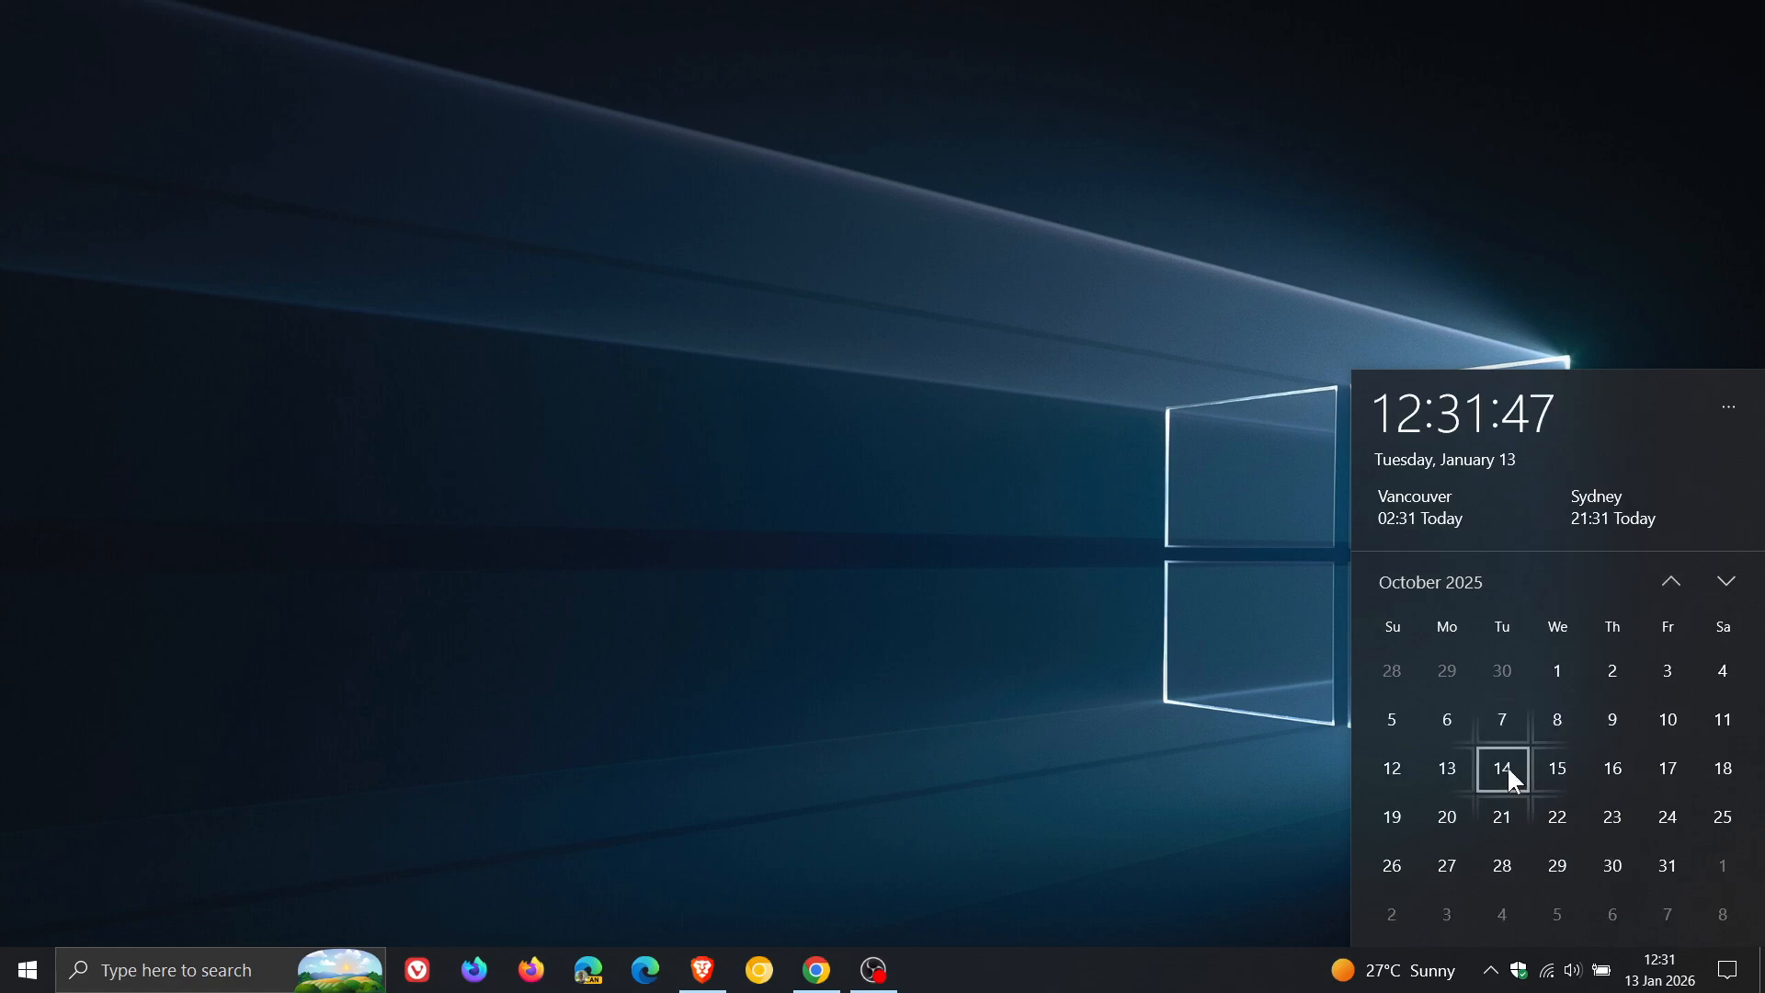
pyautogui.click(1501, 767)
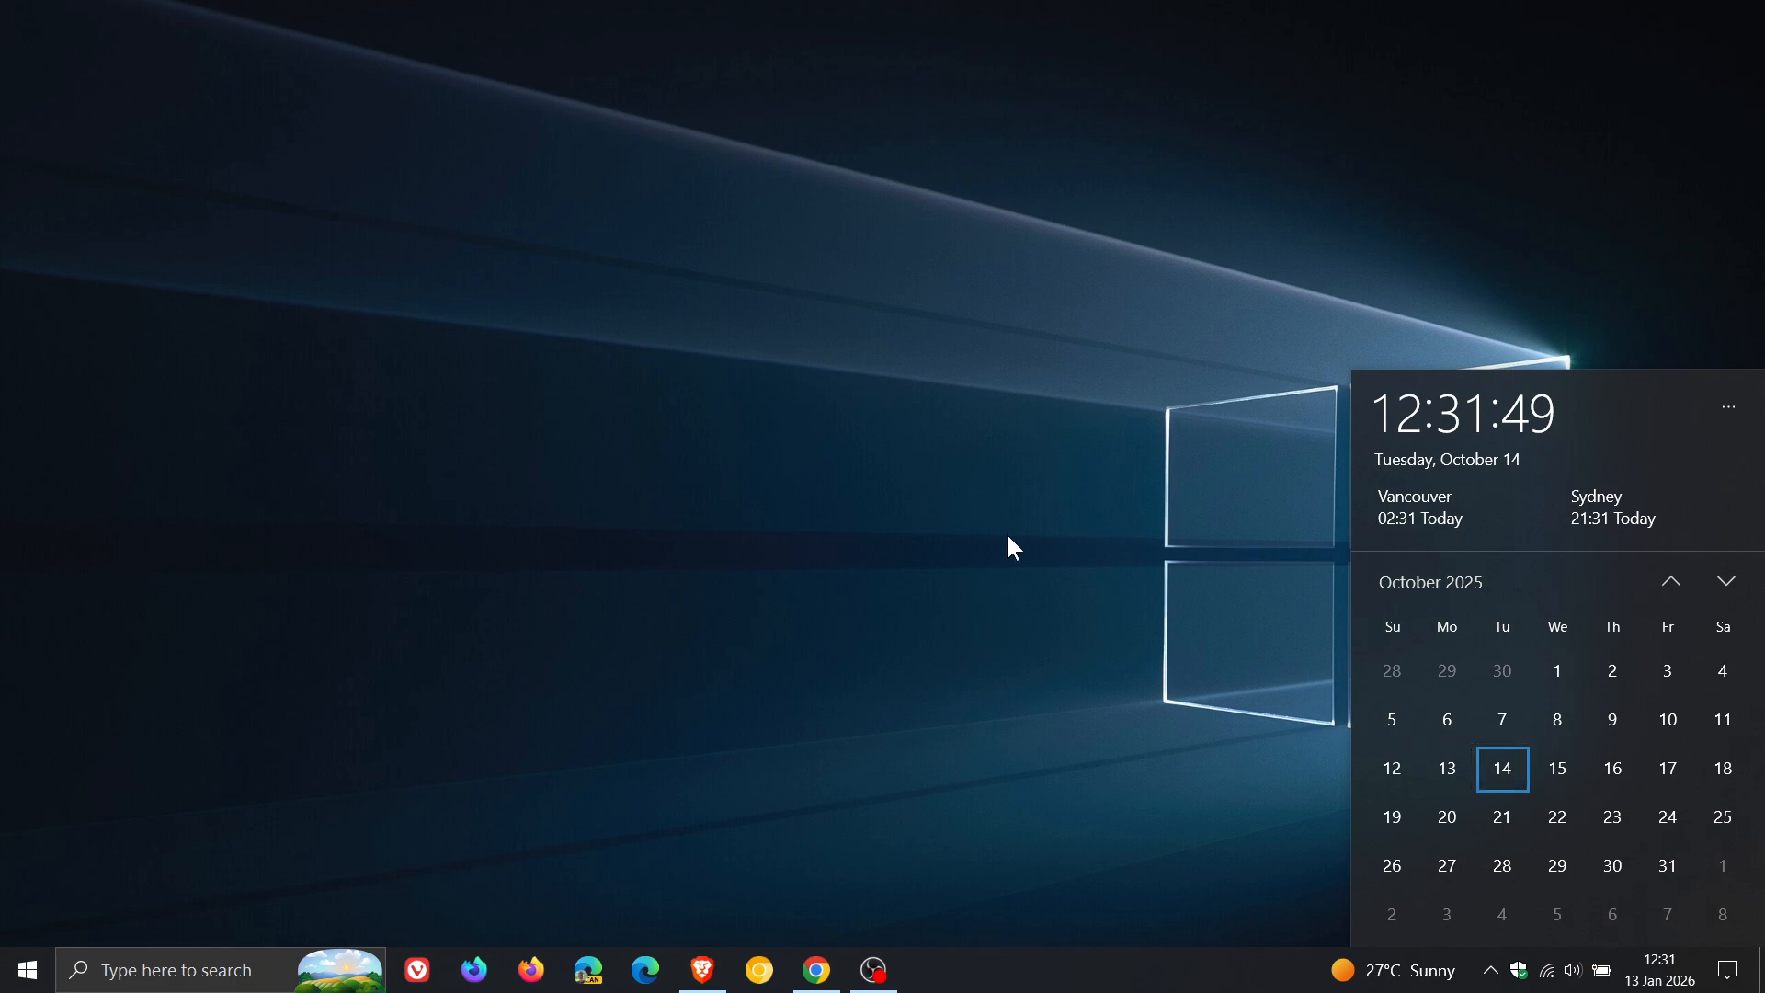
# Step: Dismiss the calendar flyout, leaving the empty Windows 10 desktop
pyautogui.click(1002, 512)
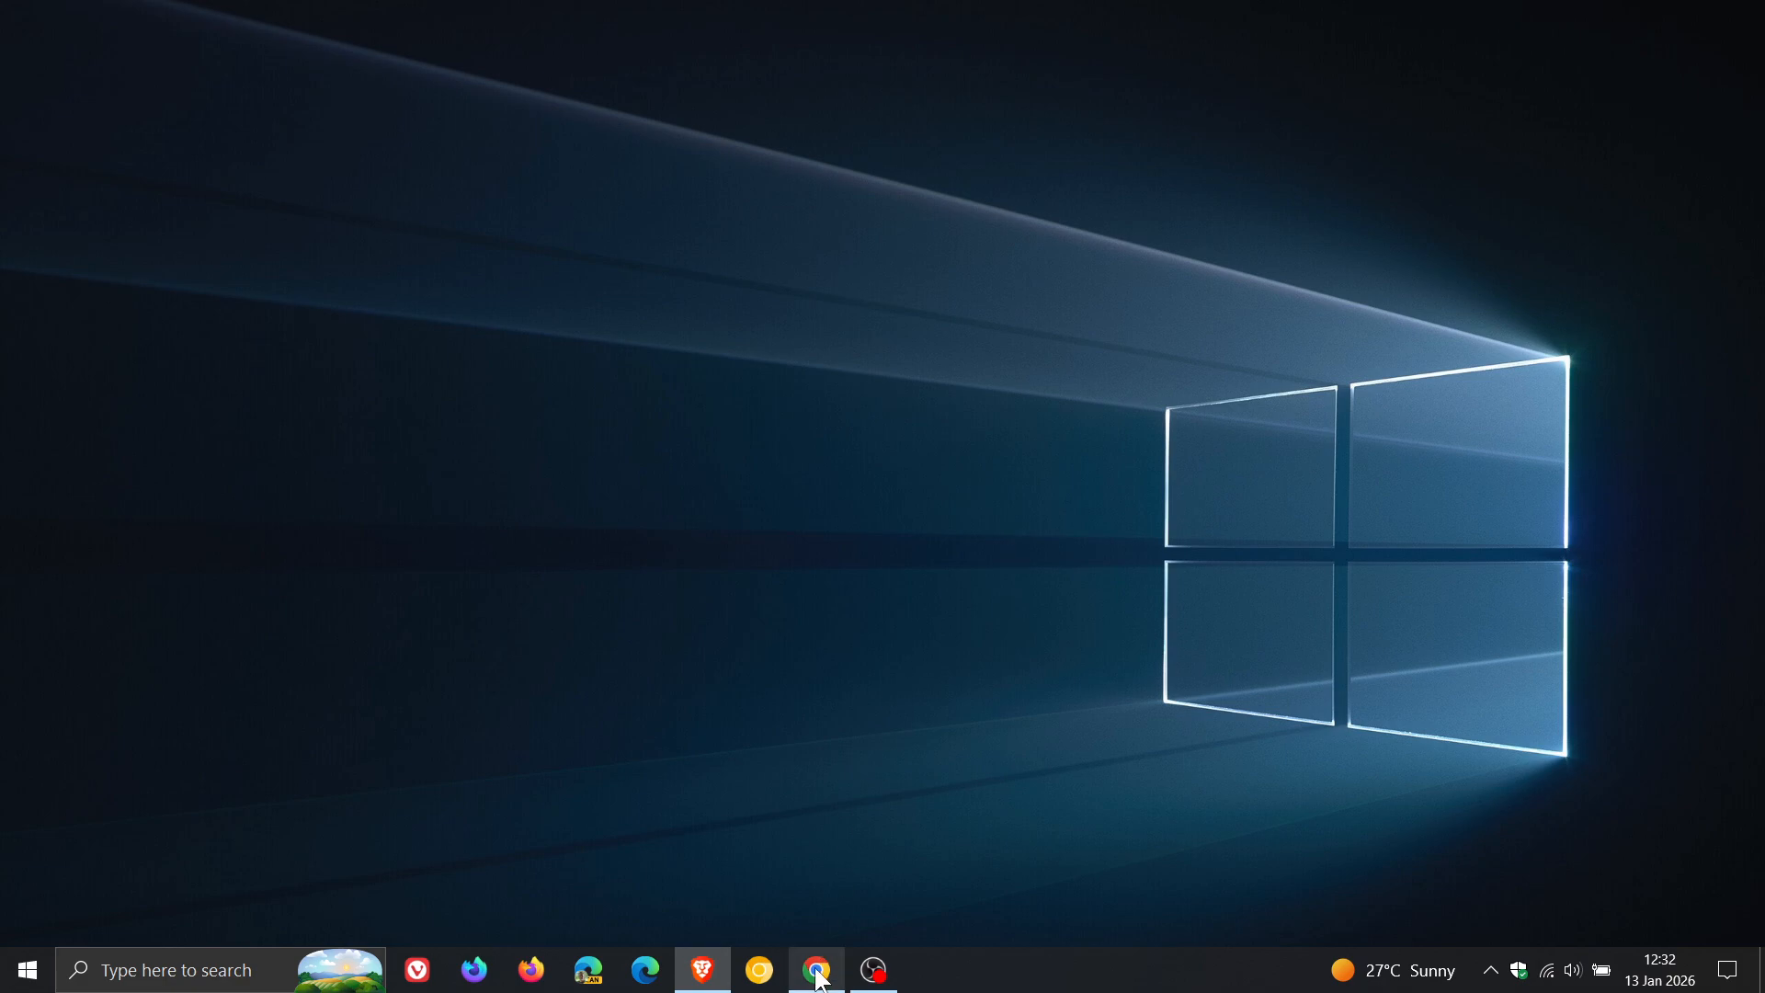
# Step: Bring up Chrome showing Zorin OS's X post on Zorin OS 18 passing 2 million downloads
pyautogui.click(816, 969)
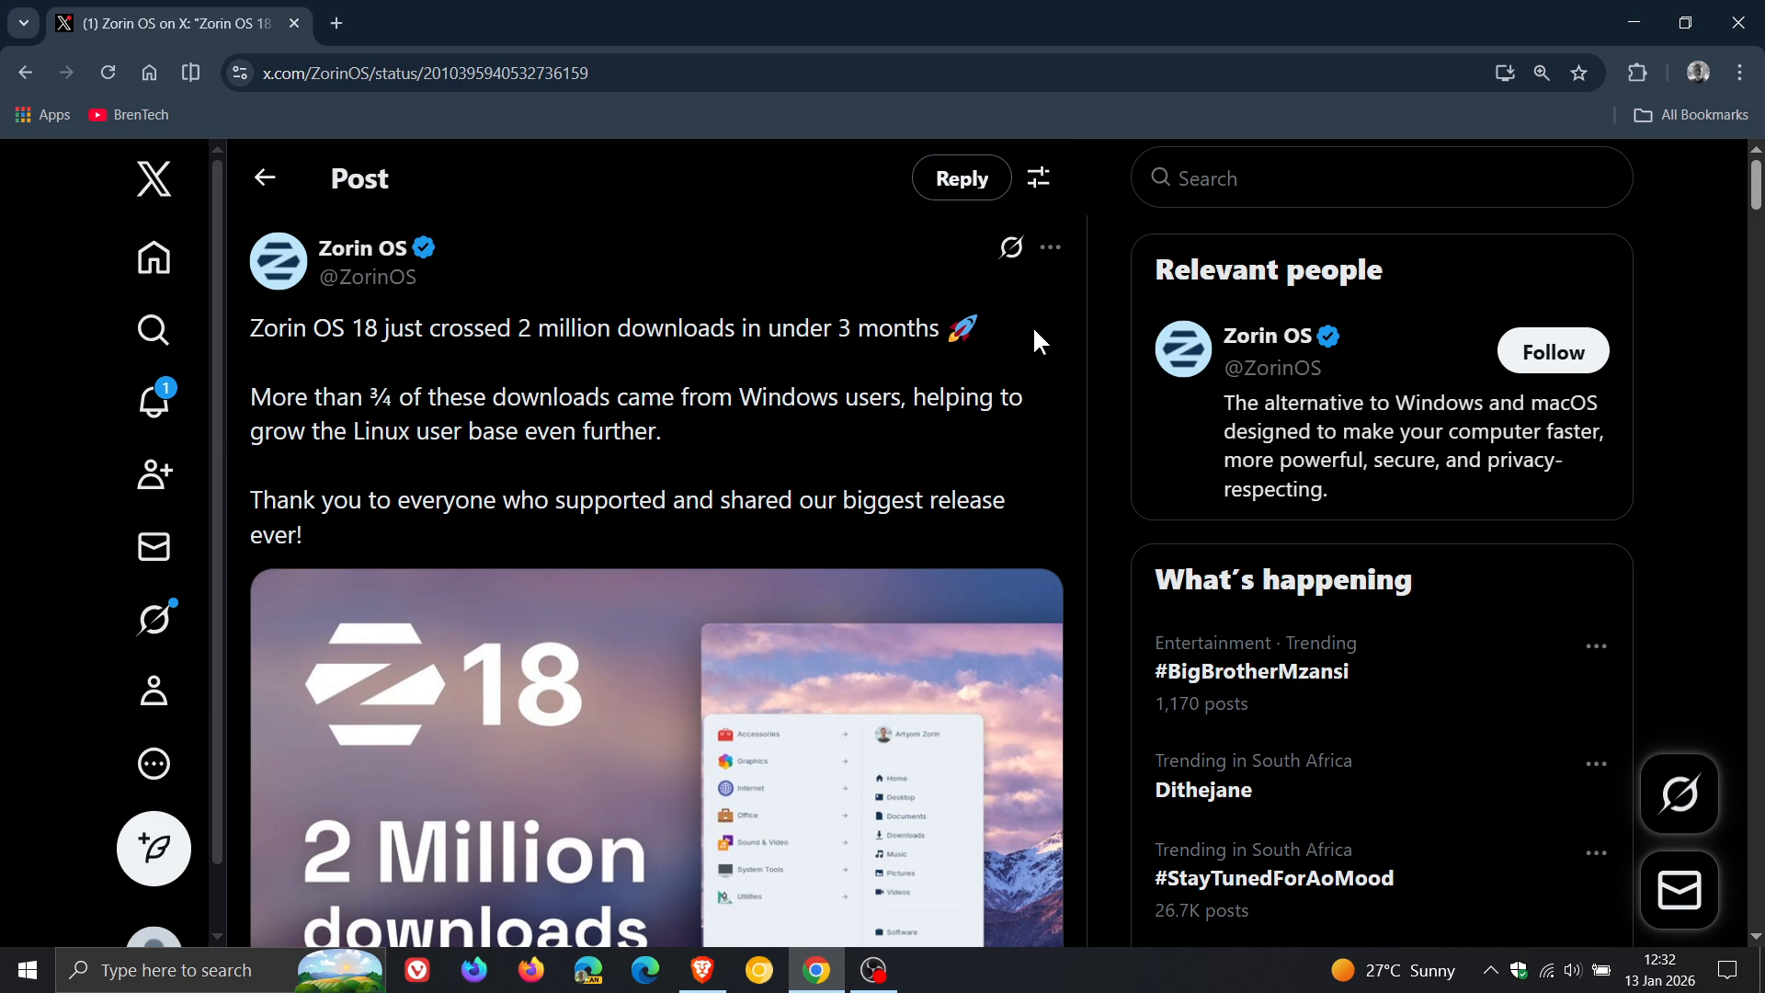
pyautogui.moveTo(1058, 381)
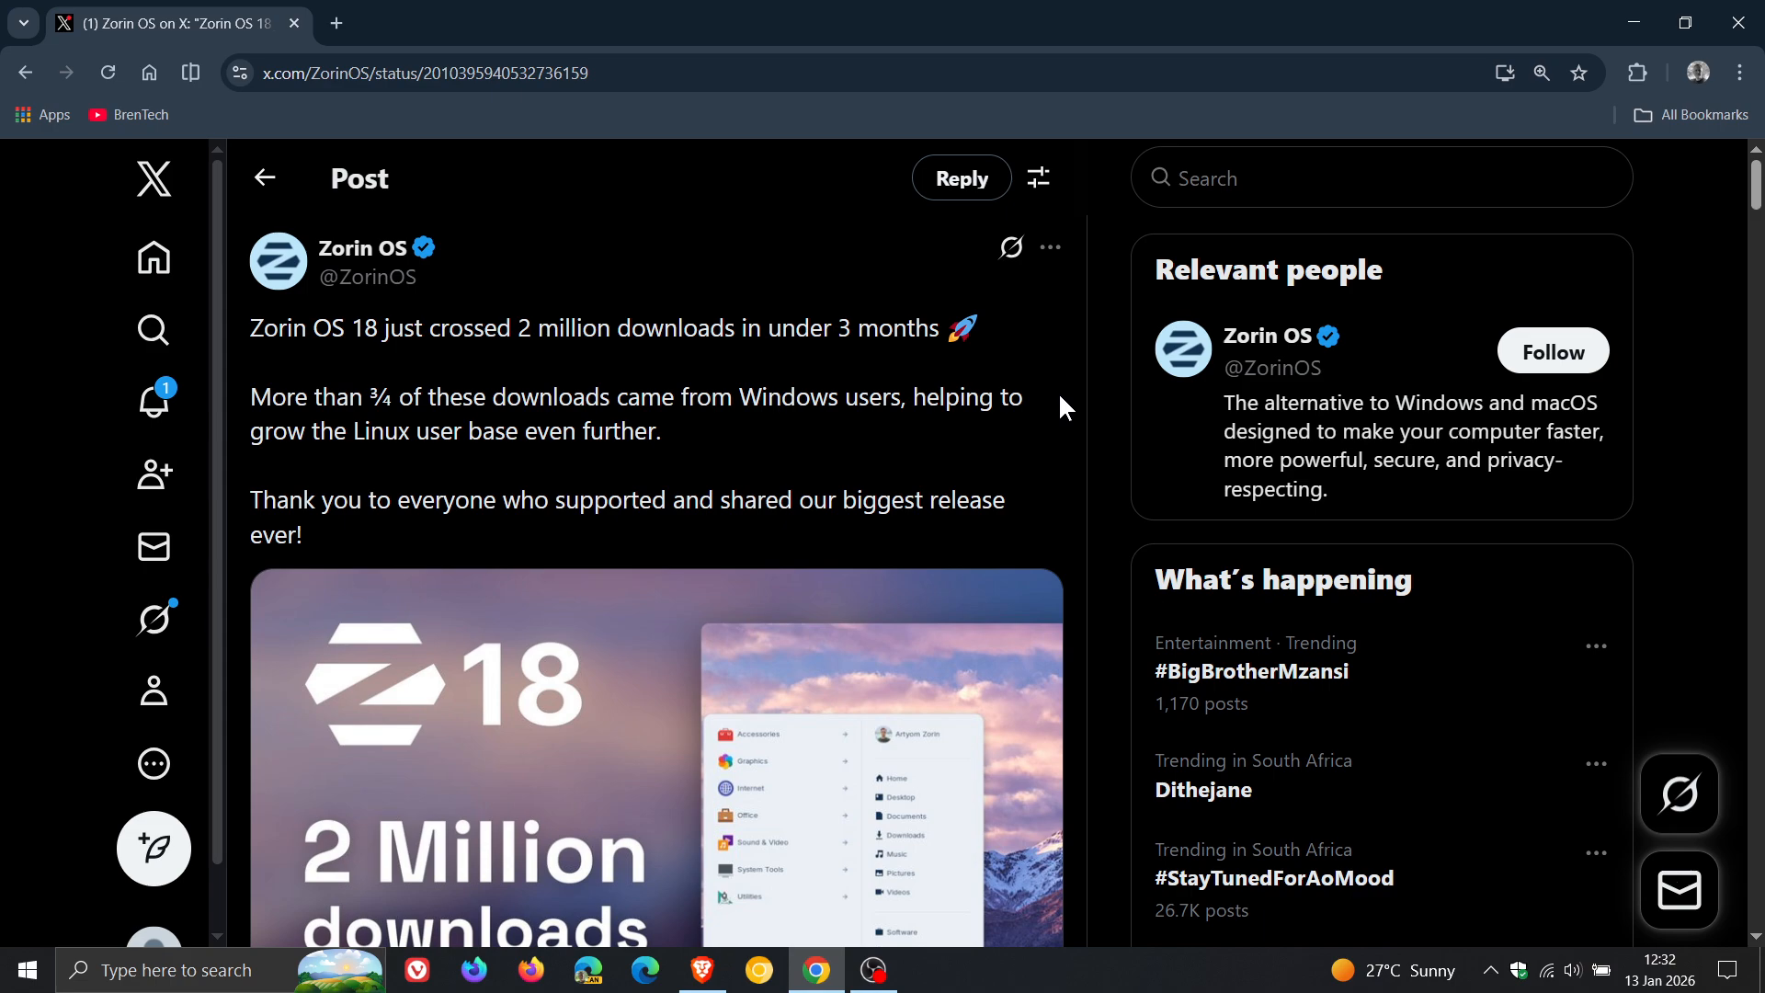
pyautogui.moveTo(732, 452)
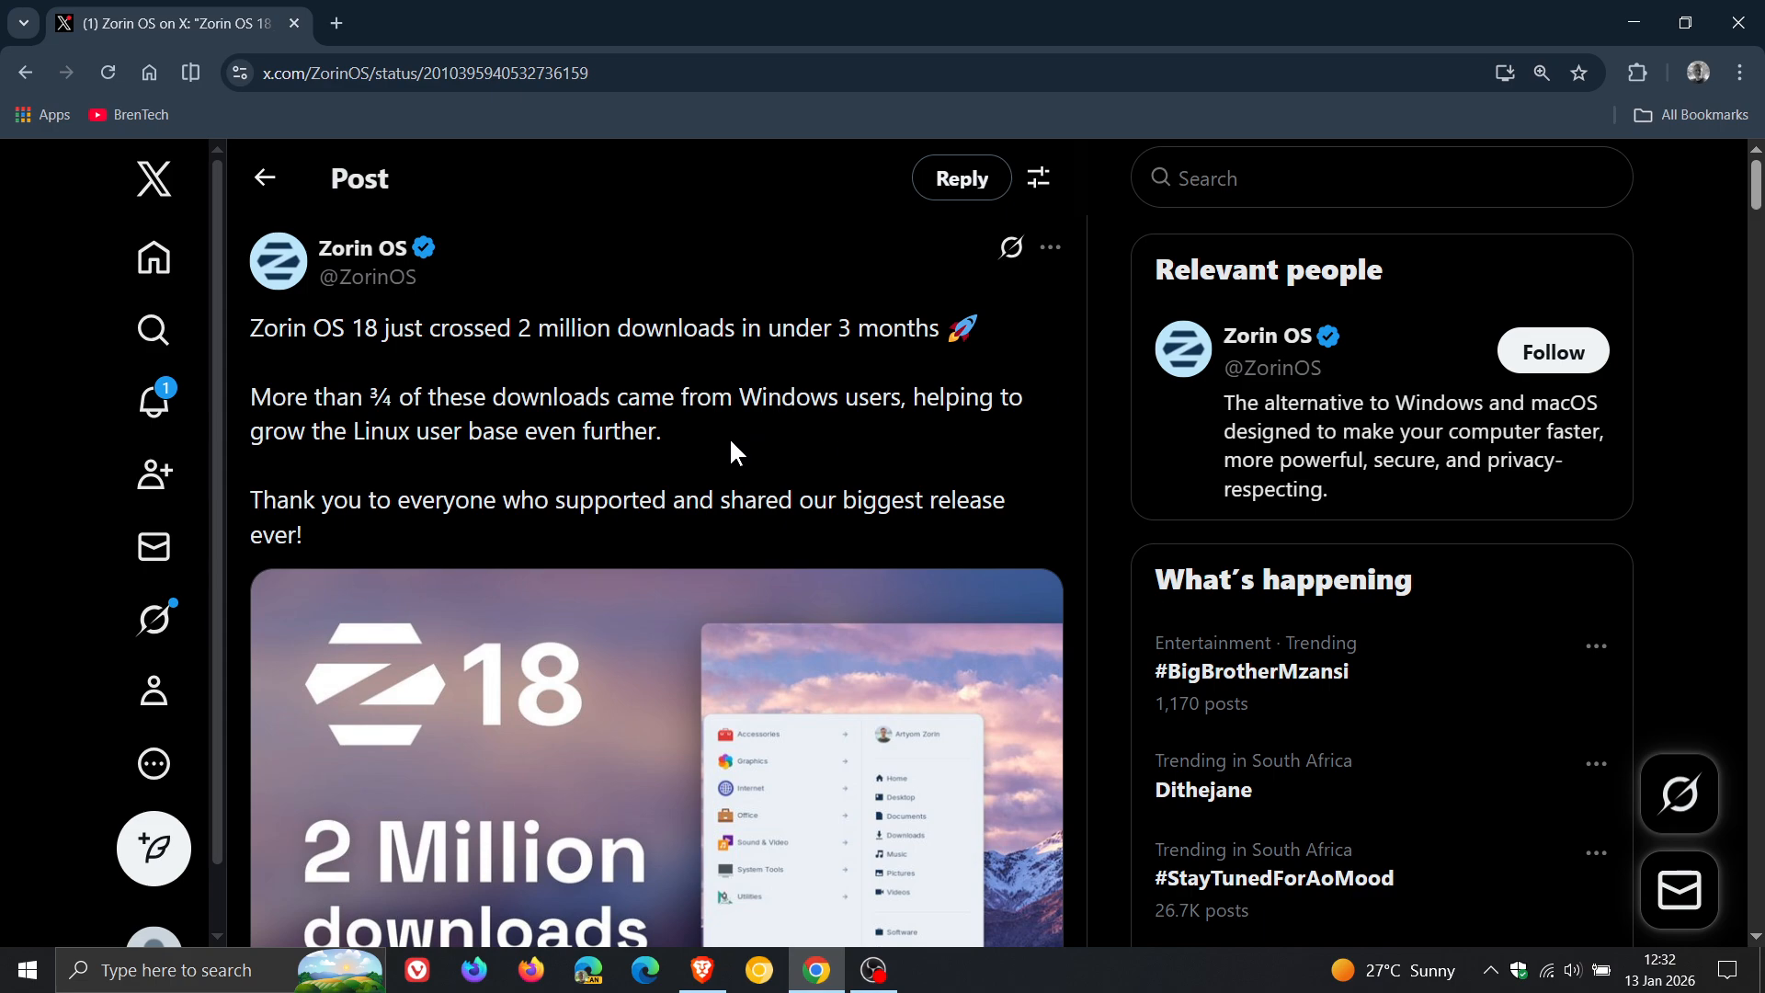
pyautogui.moveTo(756, 547)
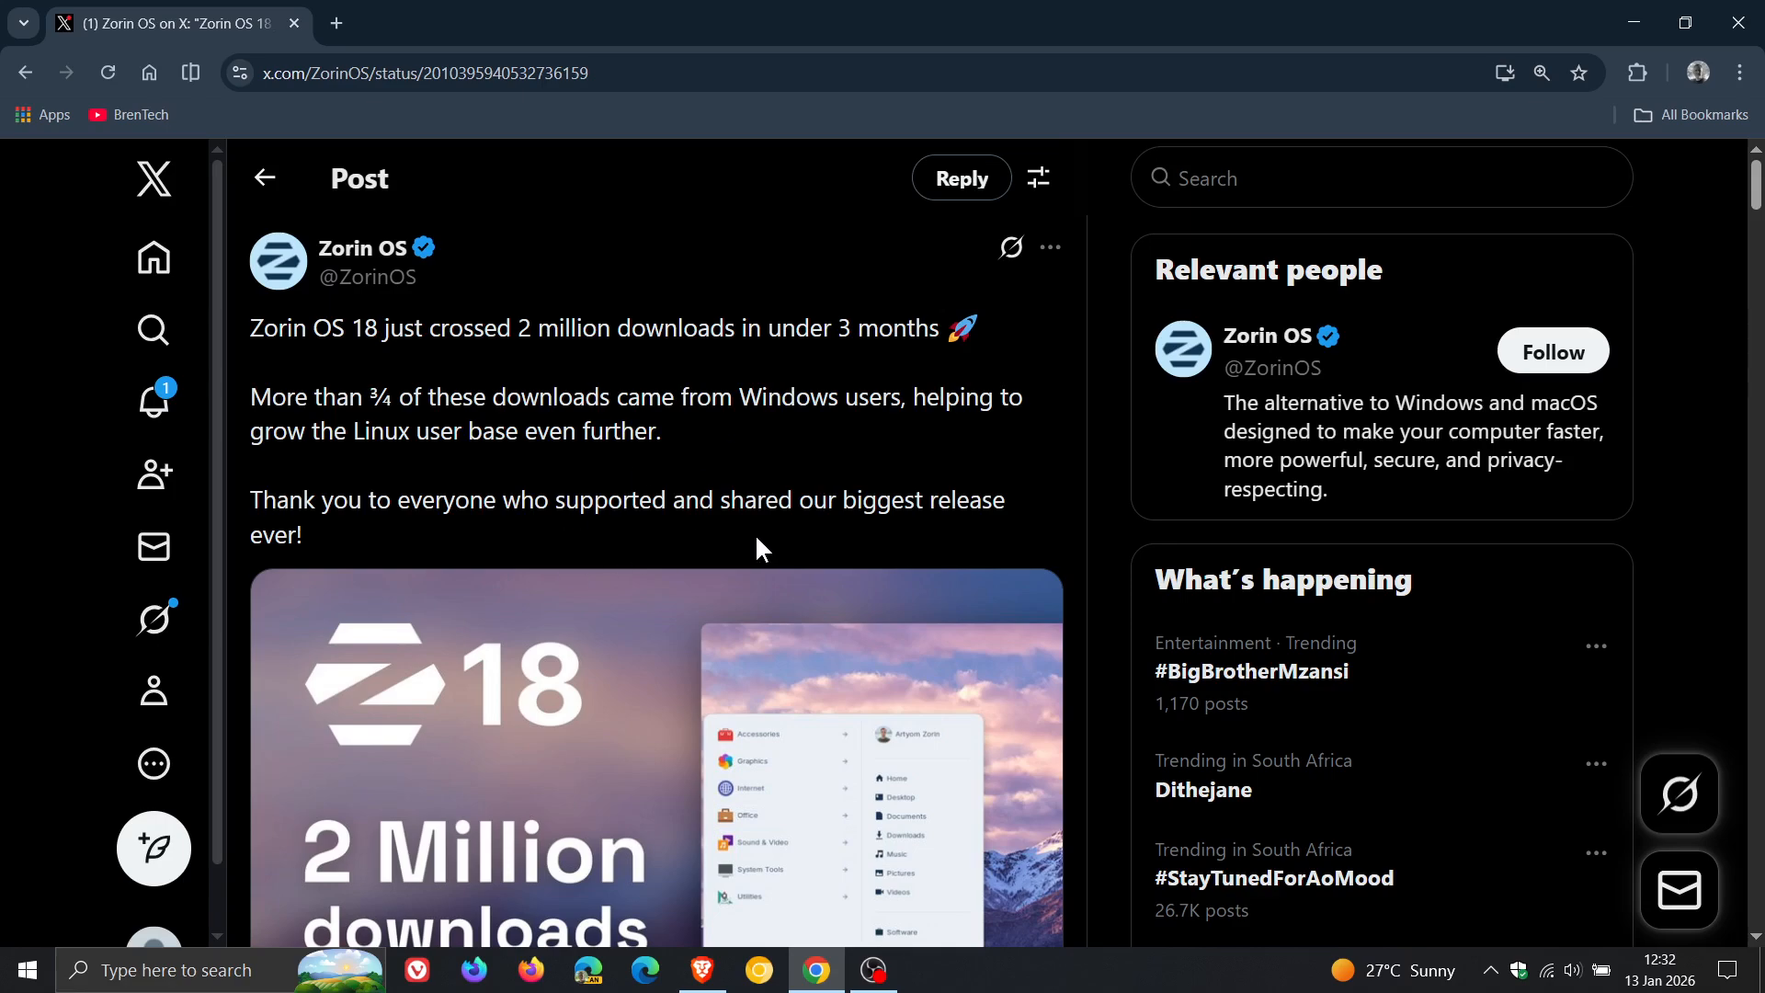
pyautogui.moveTo(779, 553)
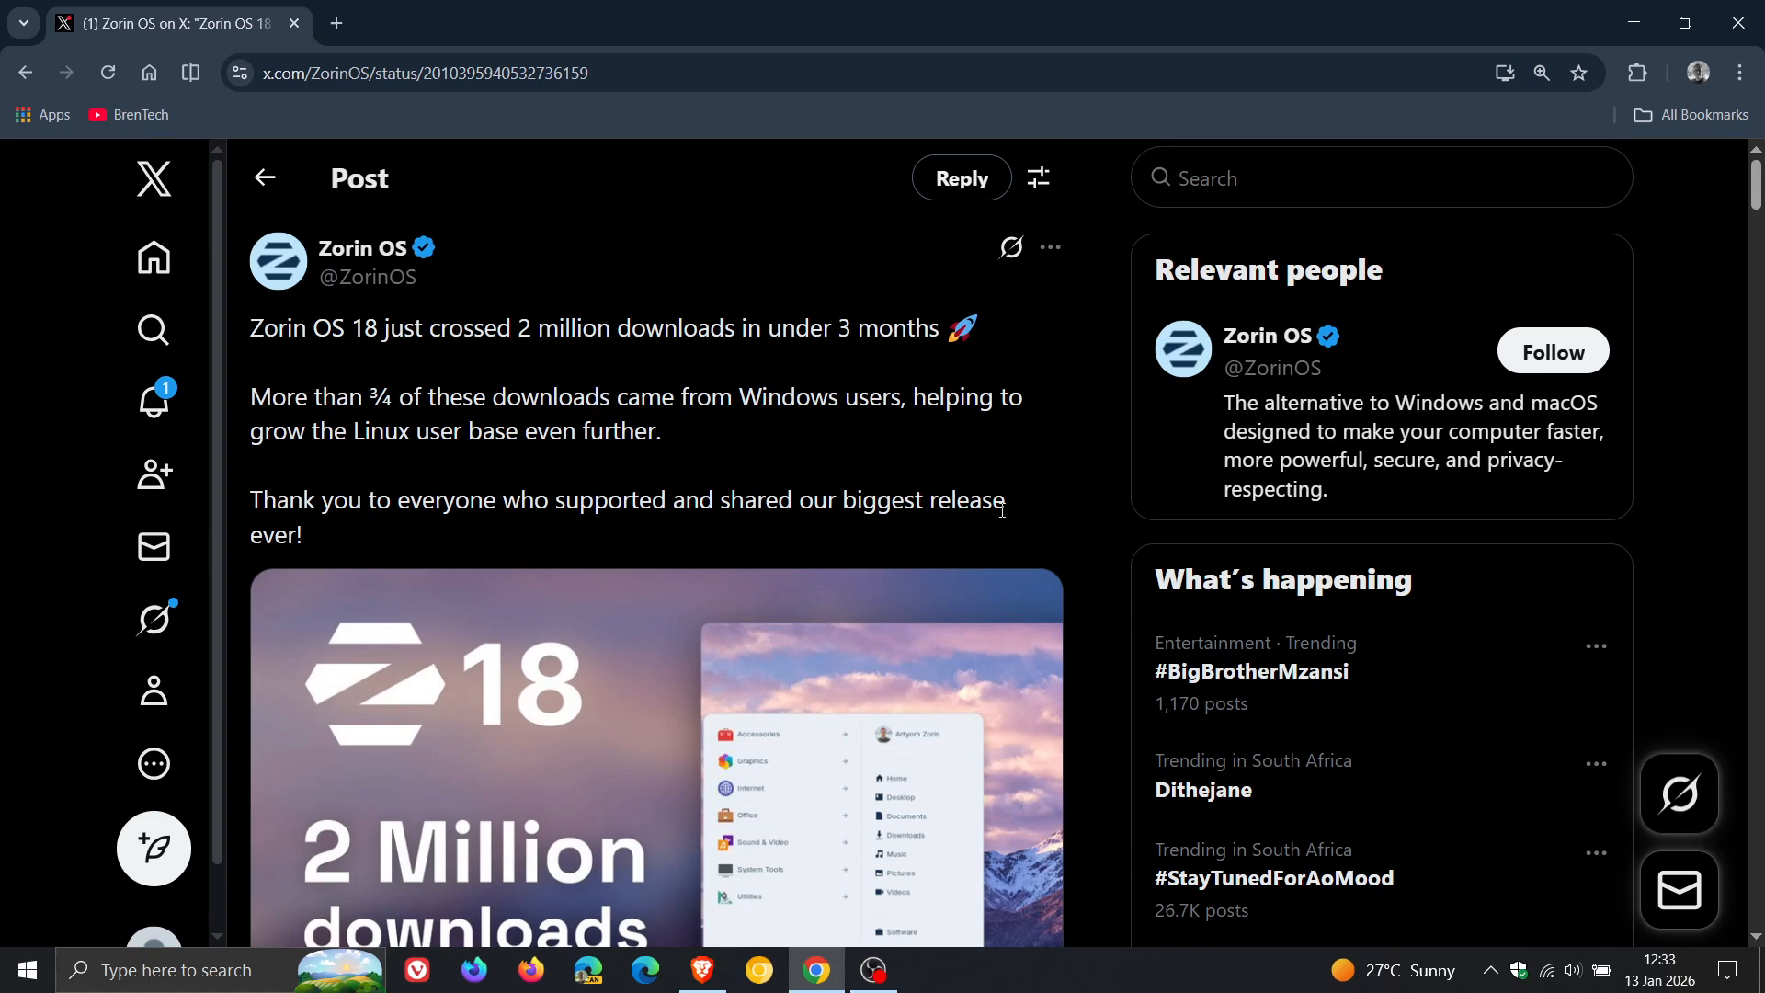
pyautogui.scroll(-3)
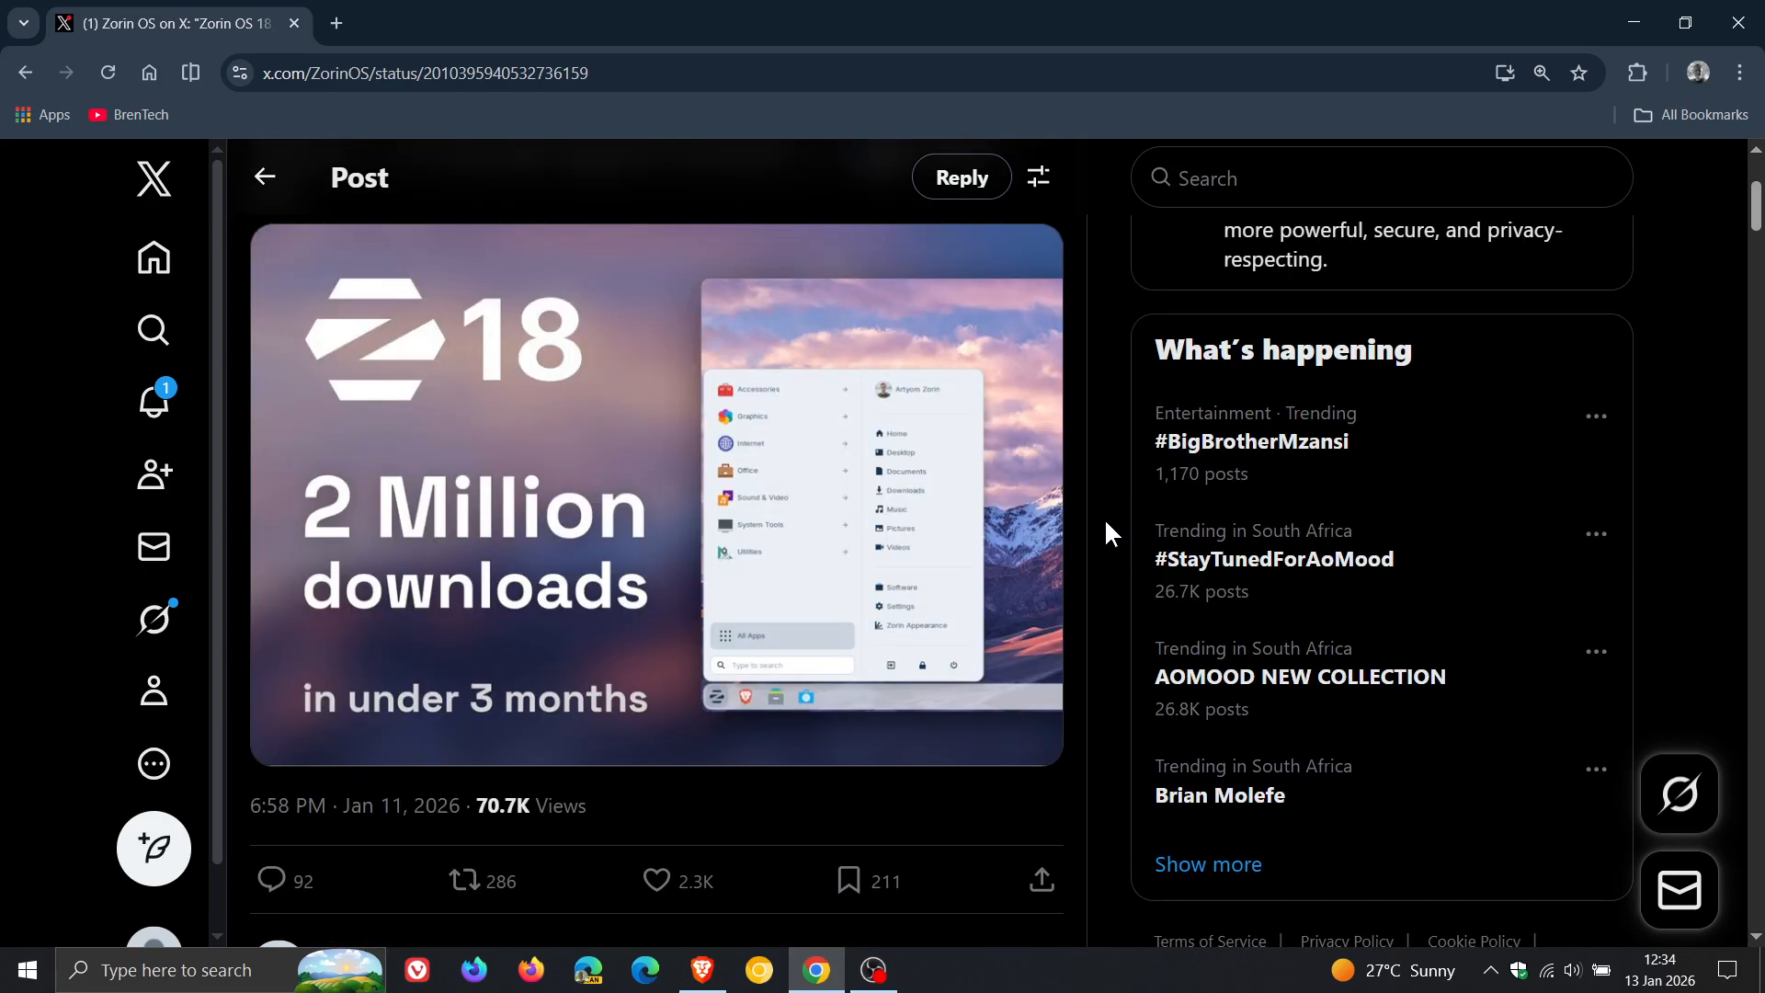
pyautogui.moveTo(560, 577)
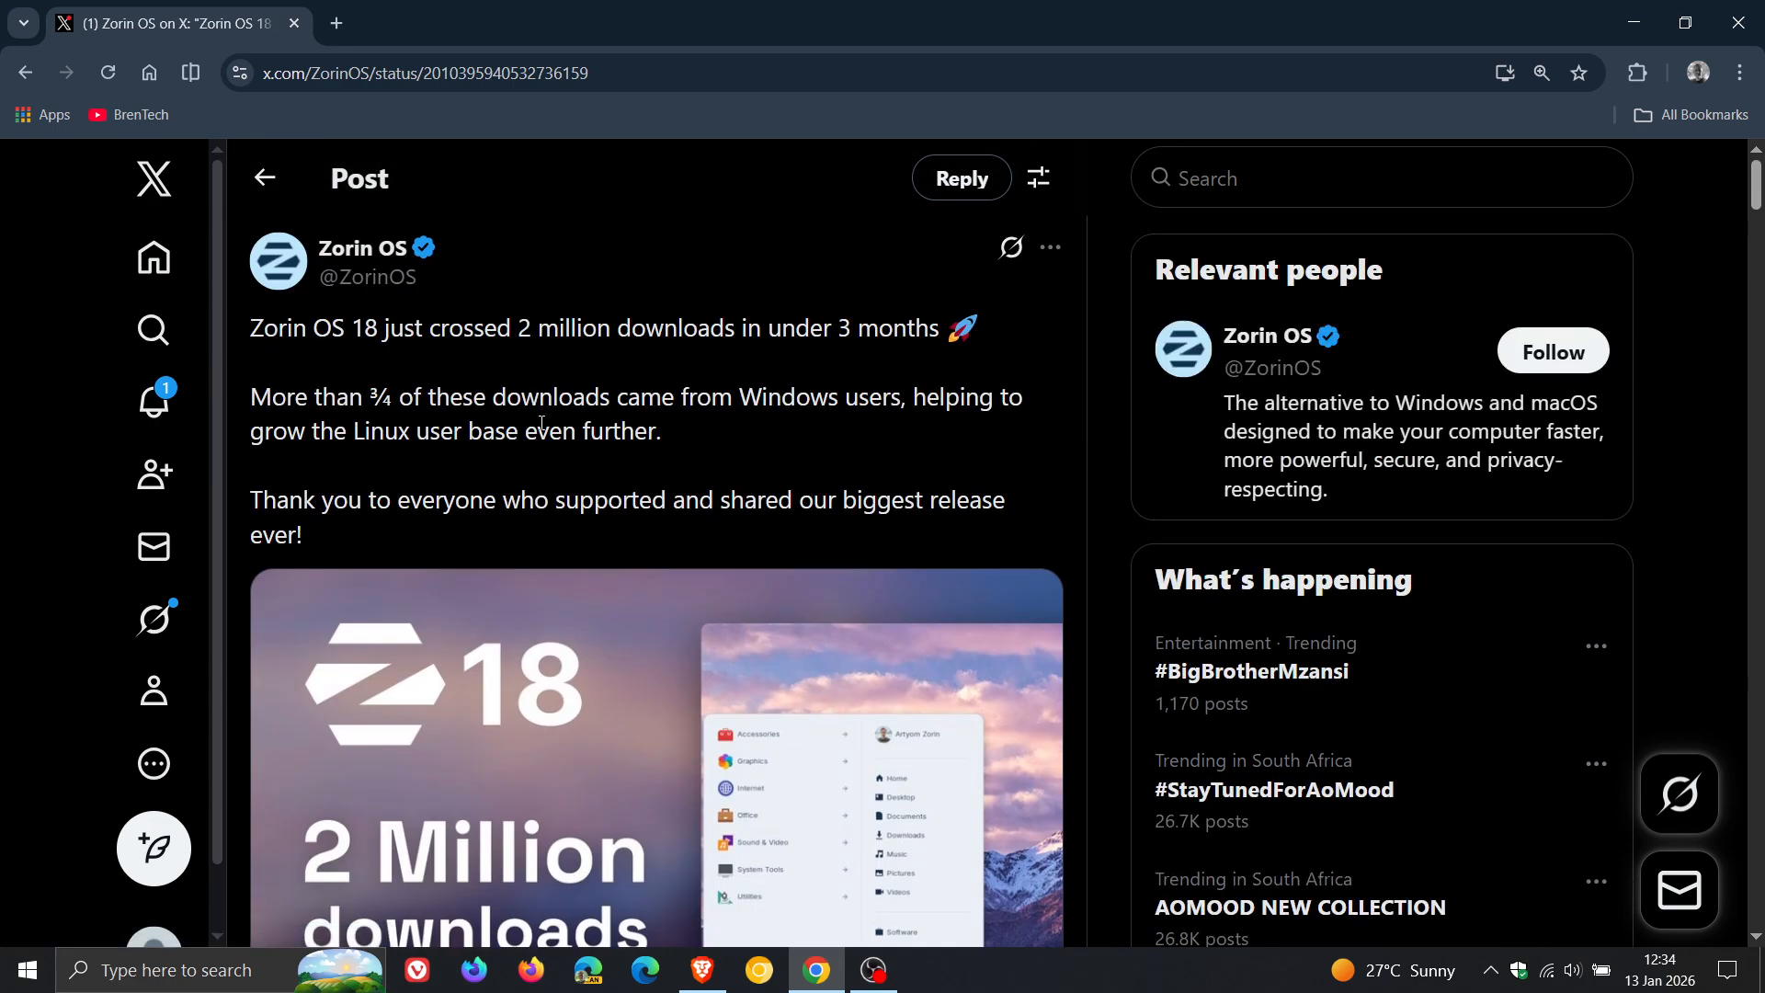
pyautogui.moveTo(844, 448)
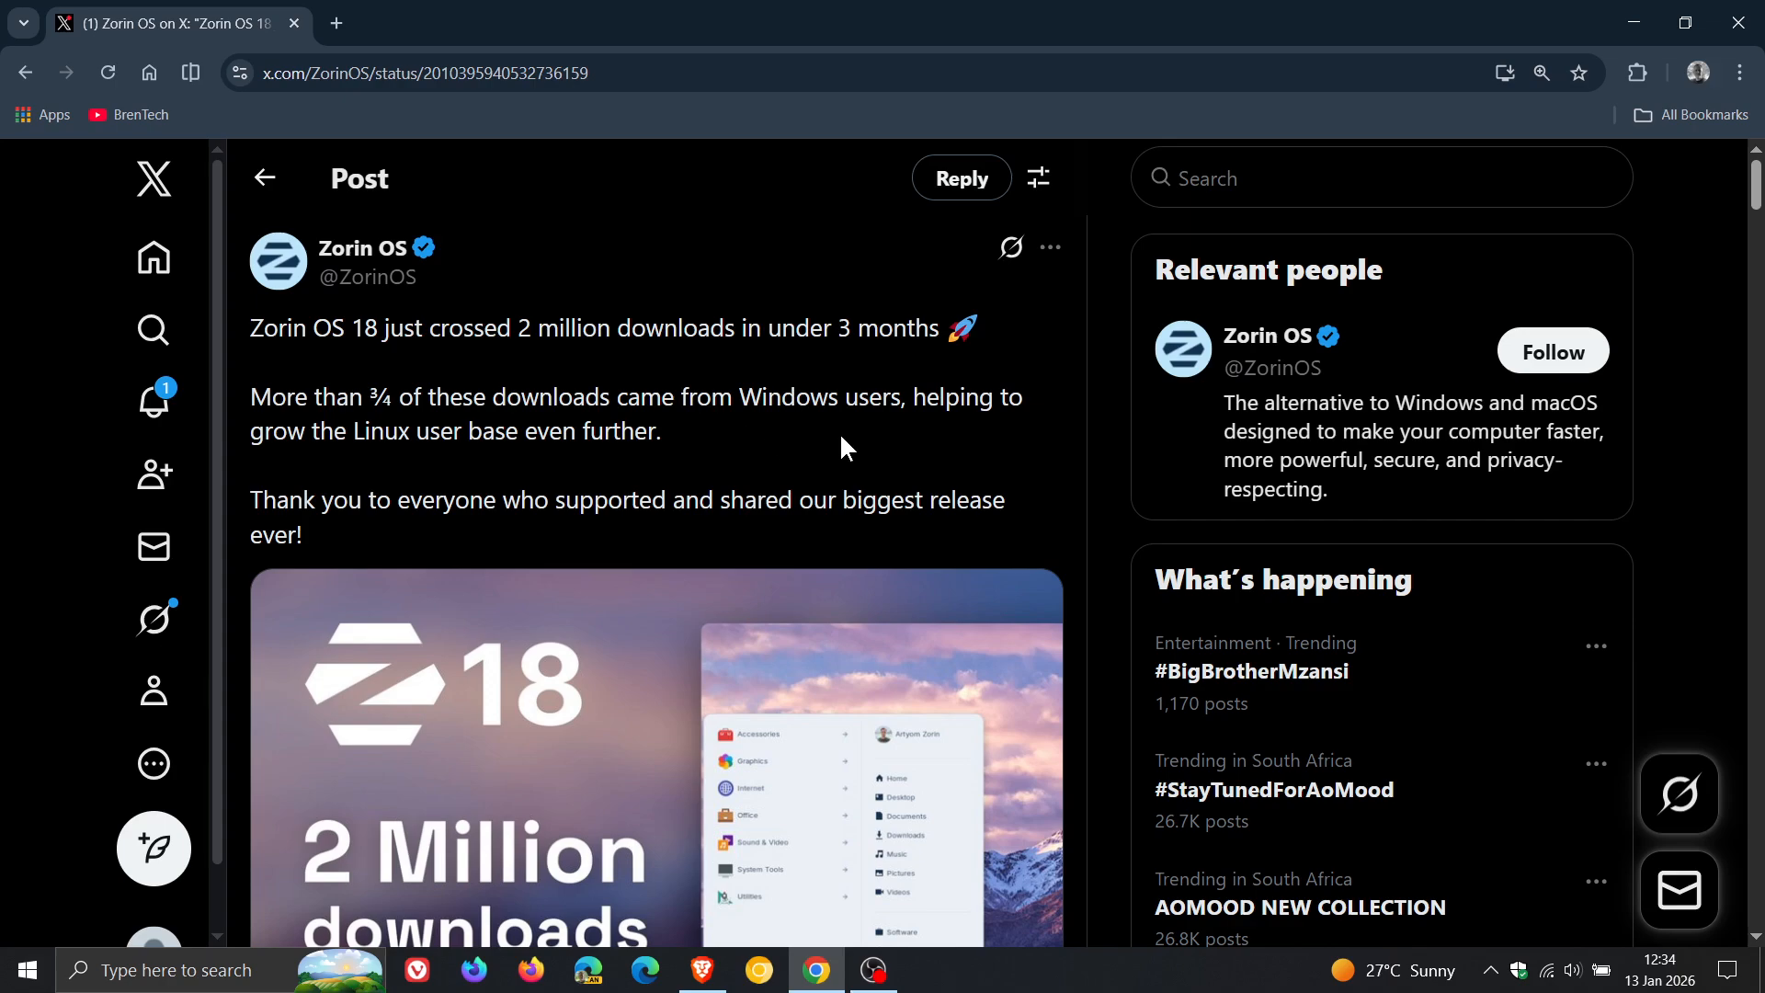
pyautogui.moveTo(801, 457)
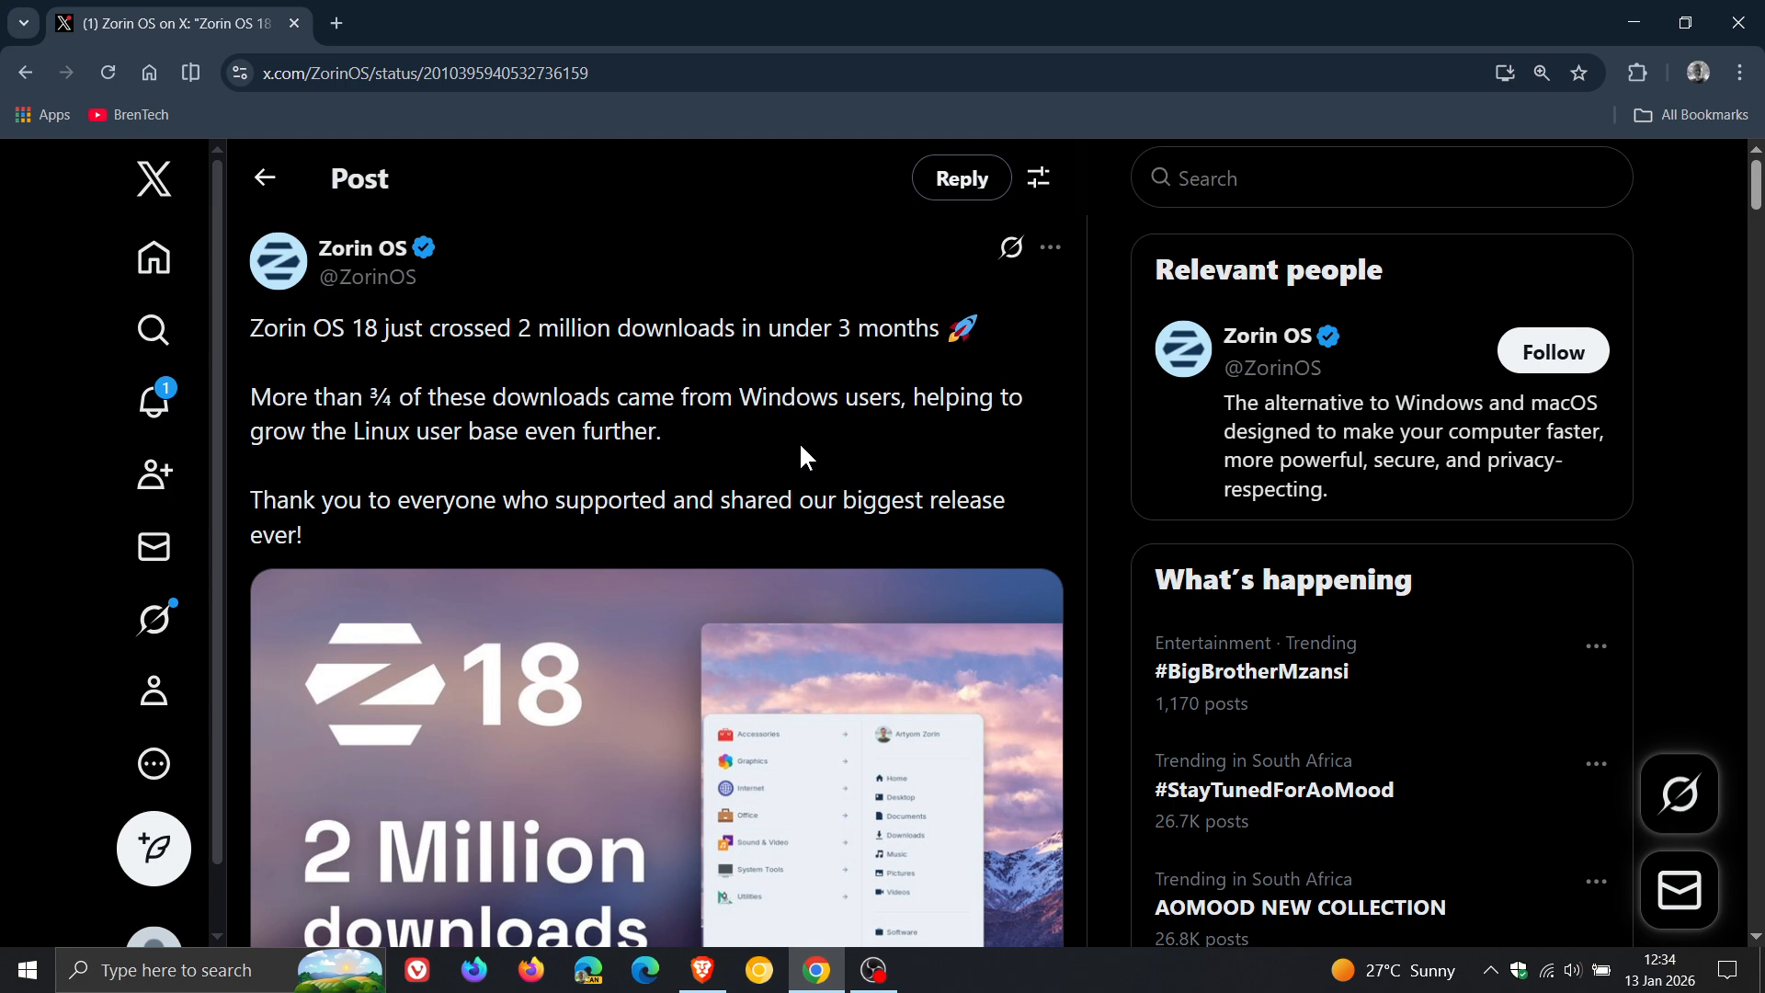
pyautogui.moveTo(526, 761)
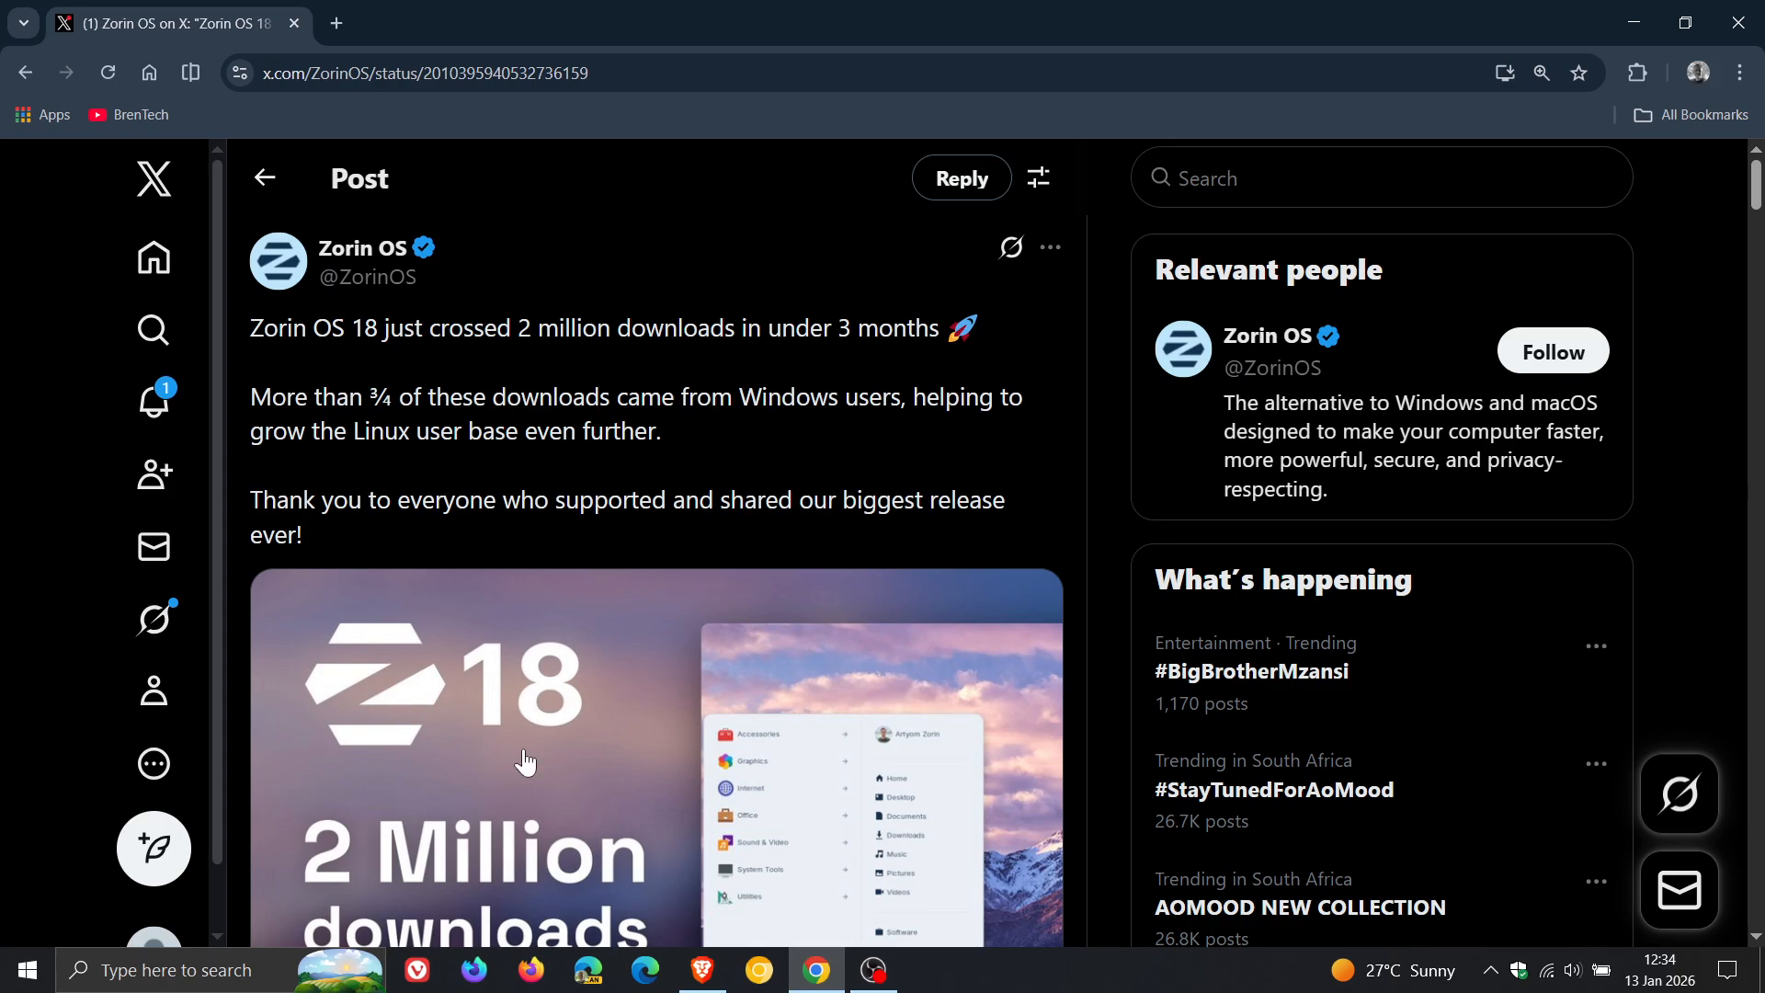
pyautogui.moveTo(988, 469)
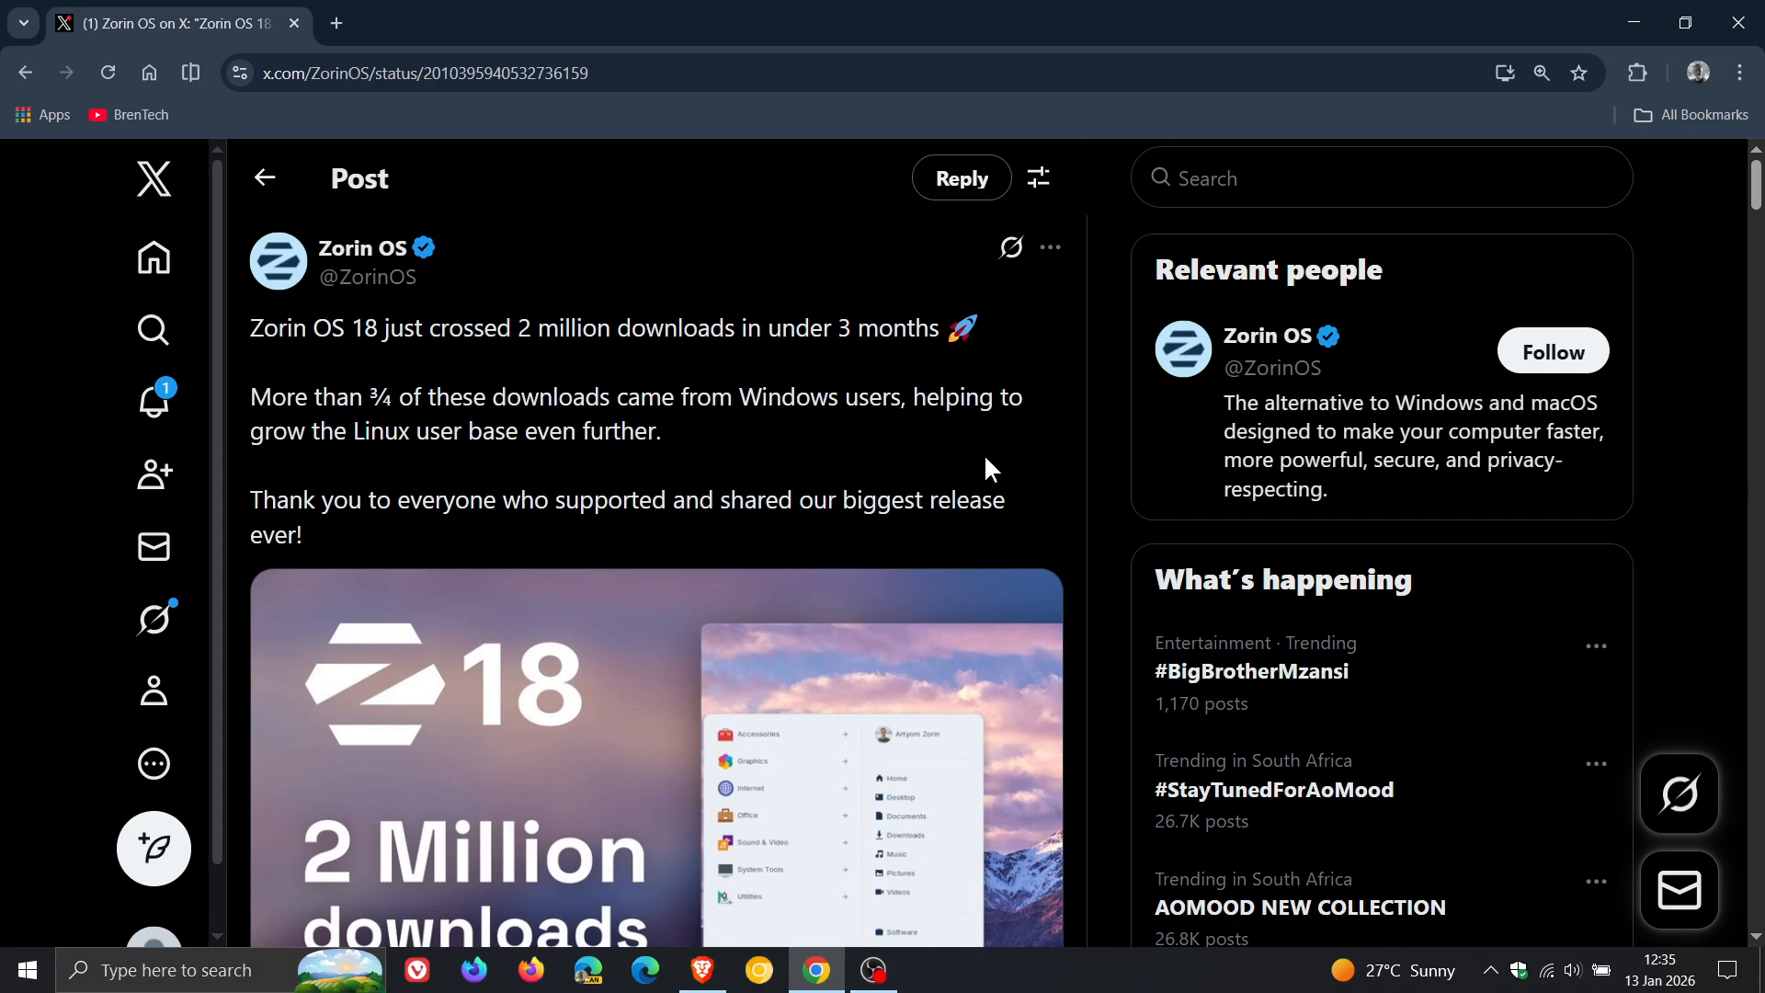
pyautogui.scroll(-3)
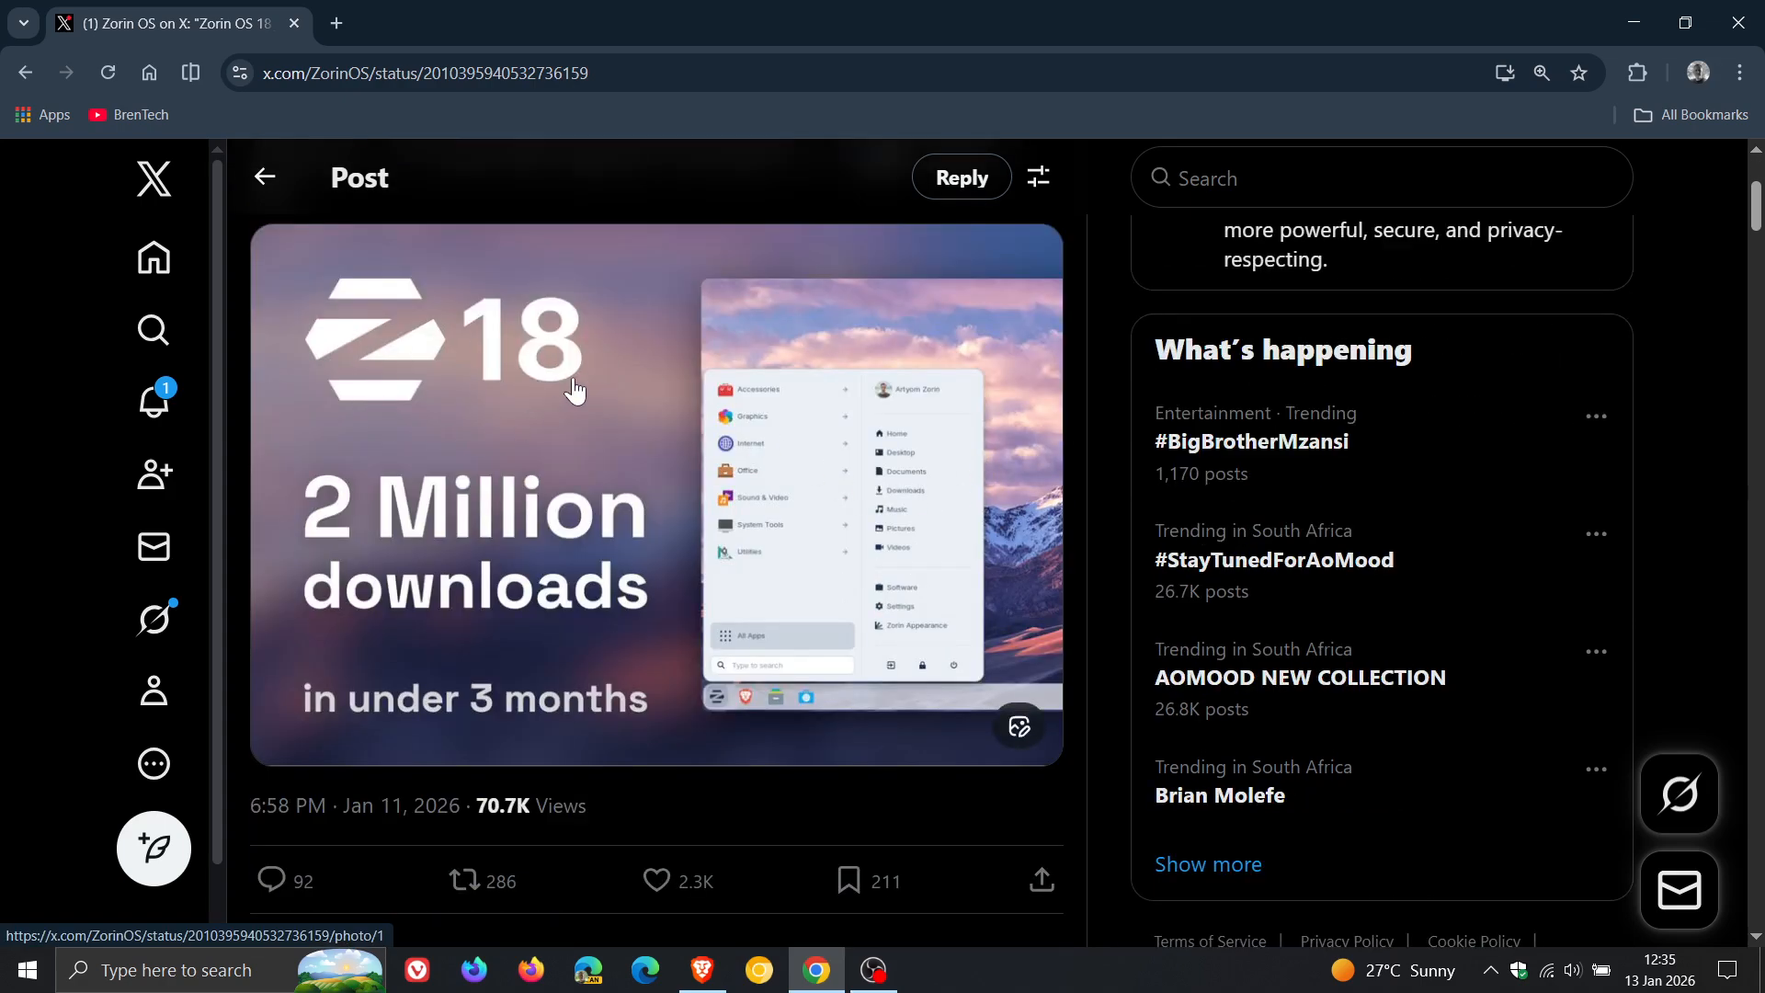
pyautogui.moveTo(568, 568)
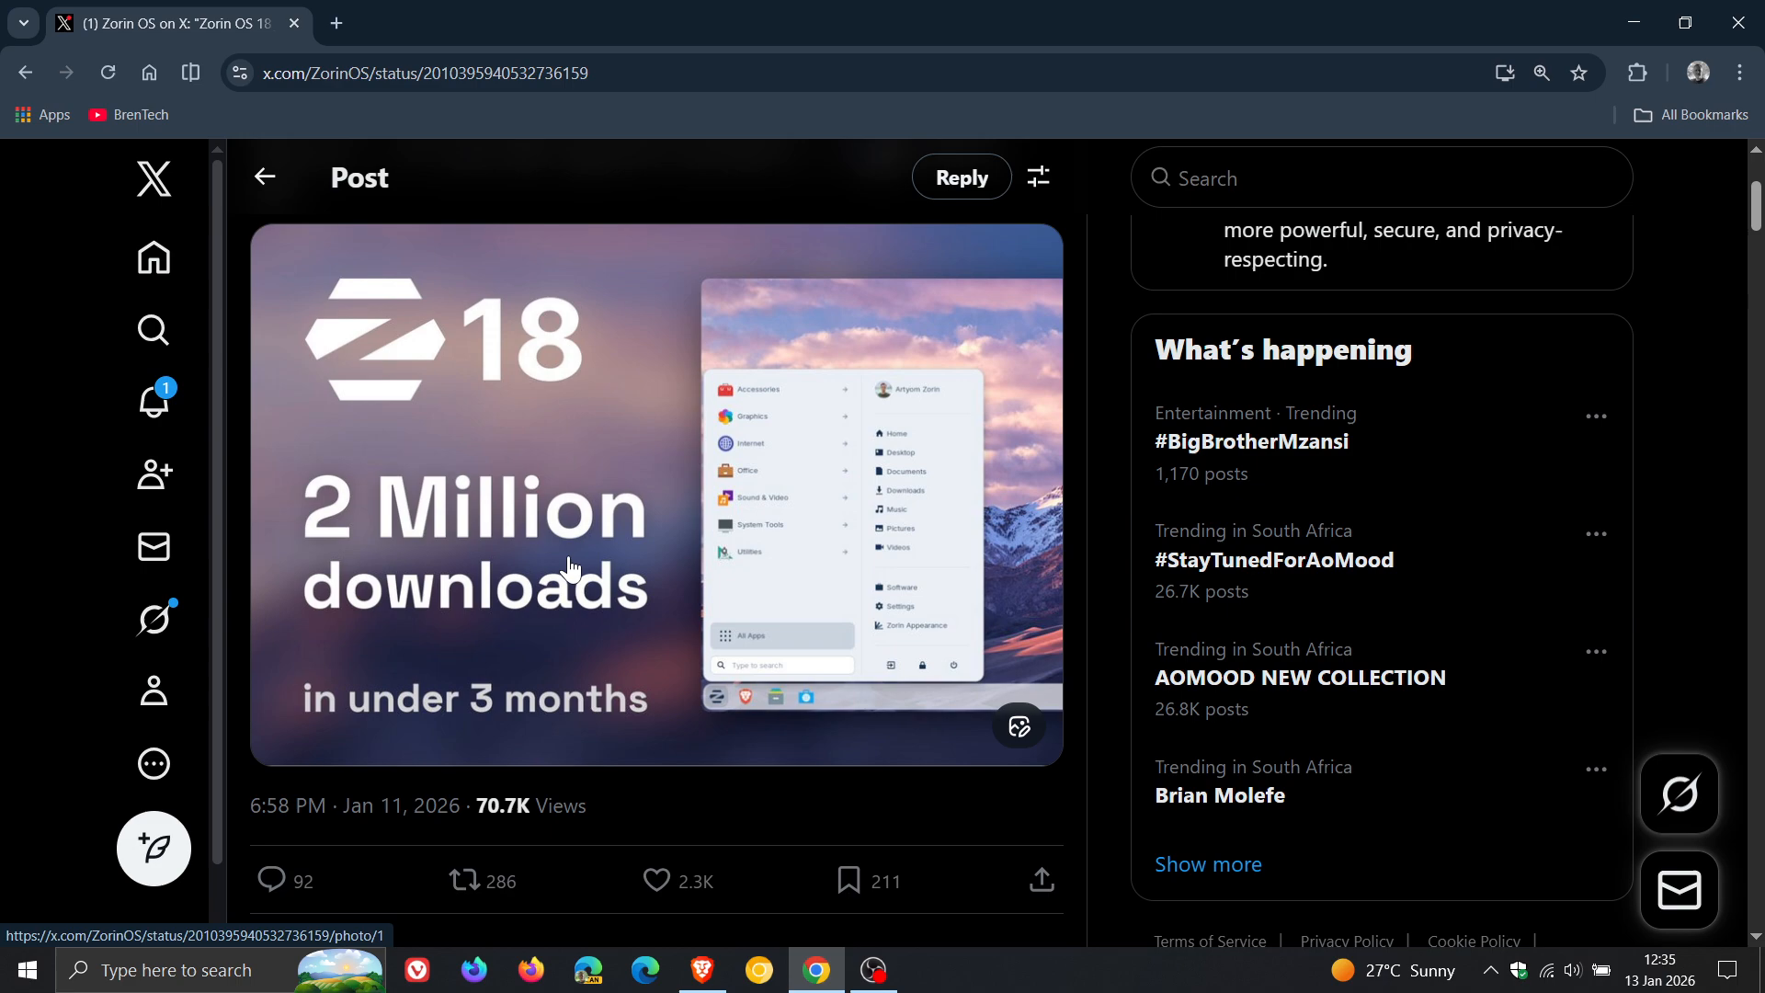
pyautogui.moveTo(646, 663)
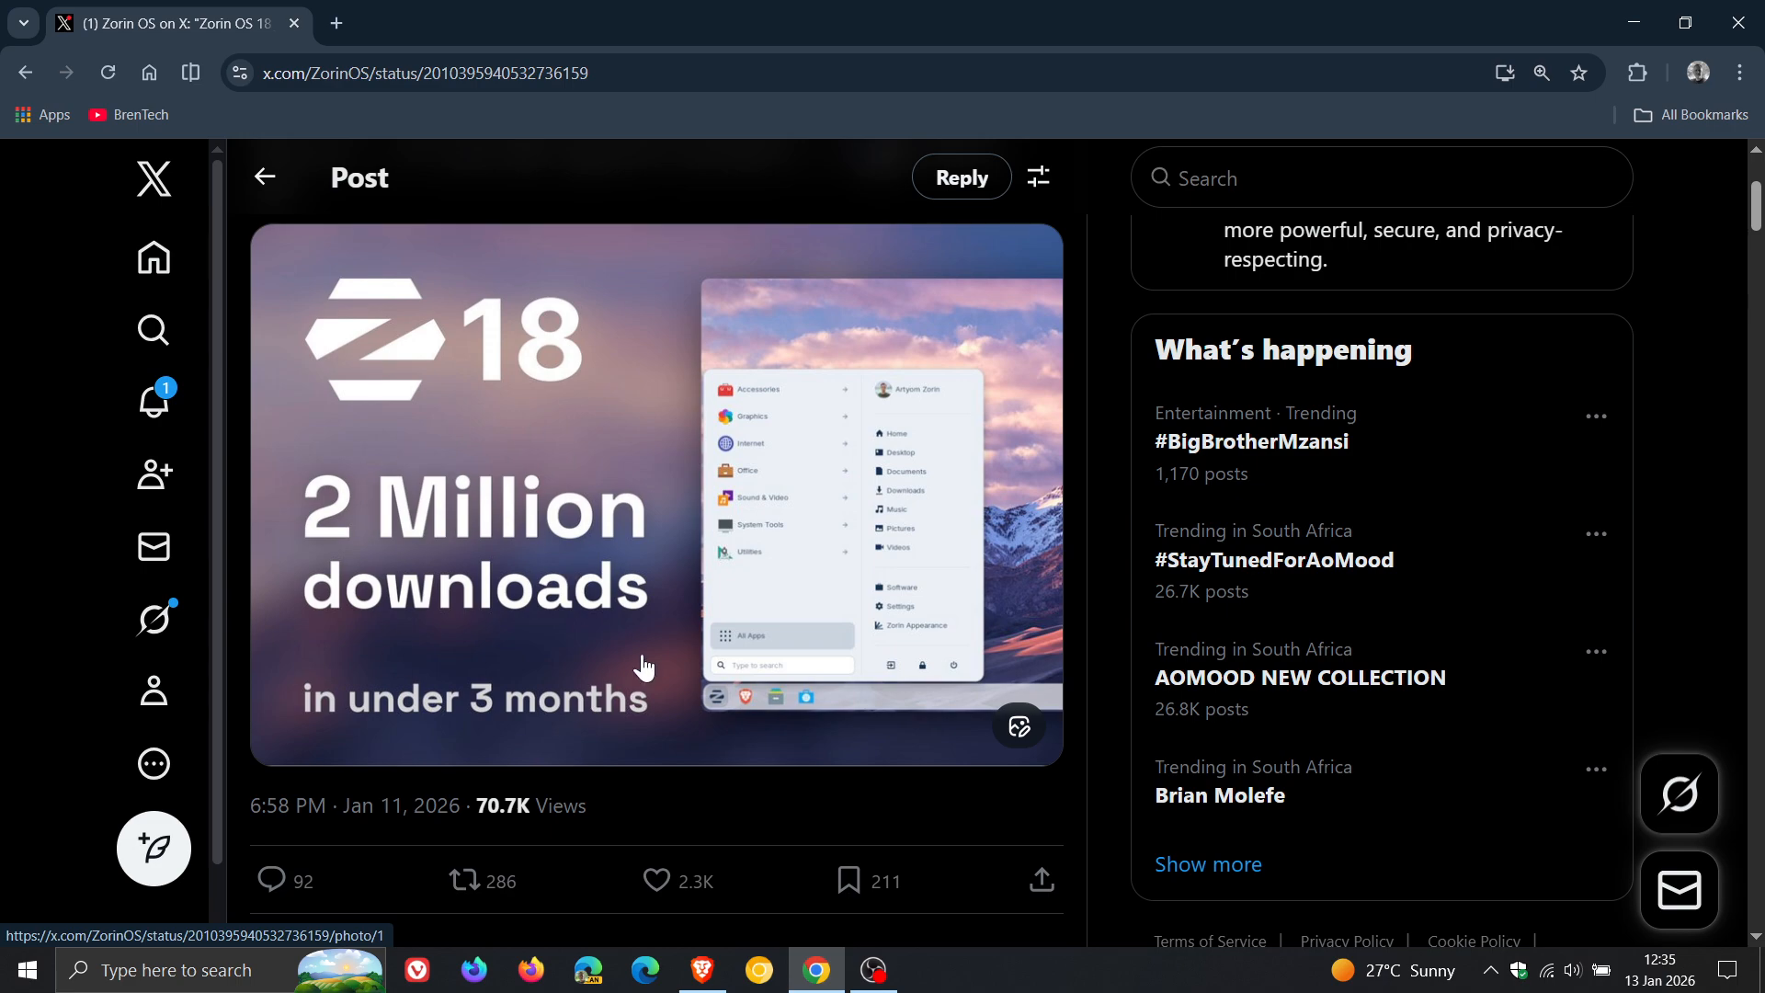
pyautogui.moveTo(692, 545)
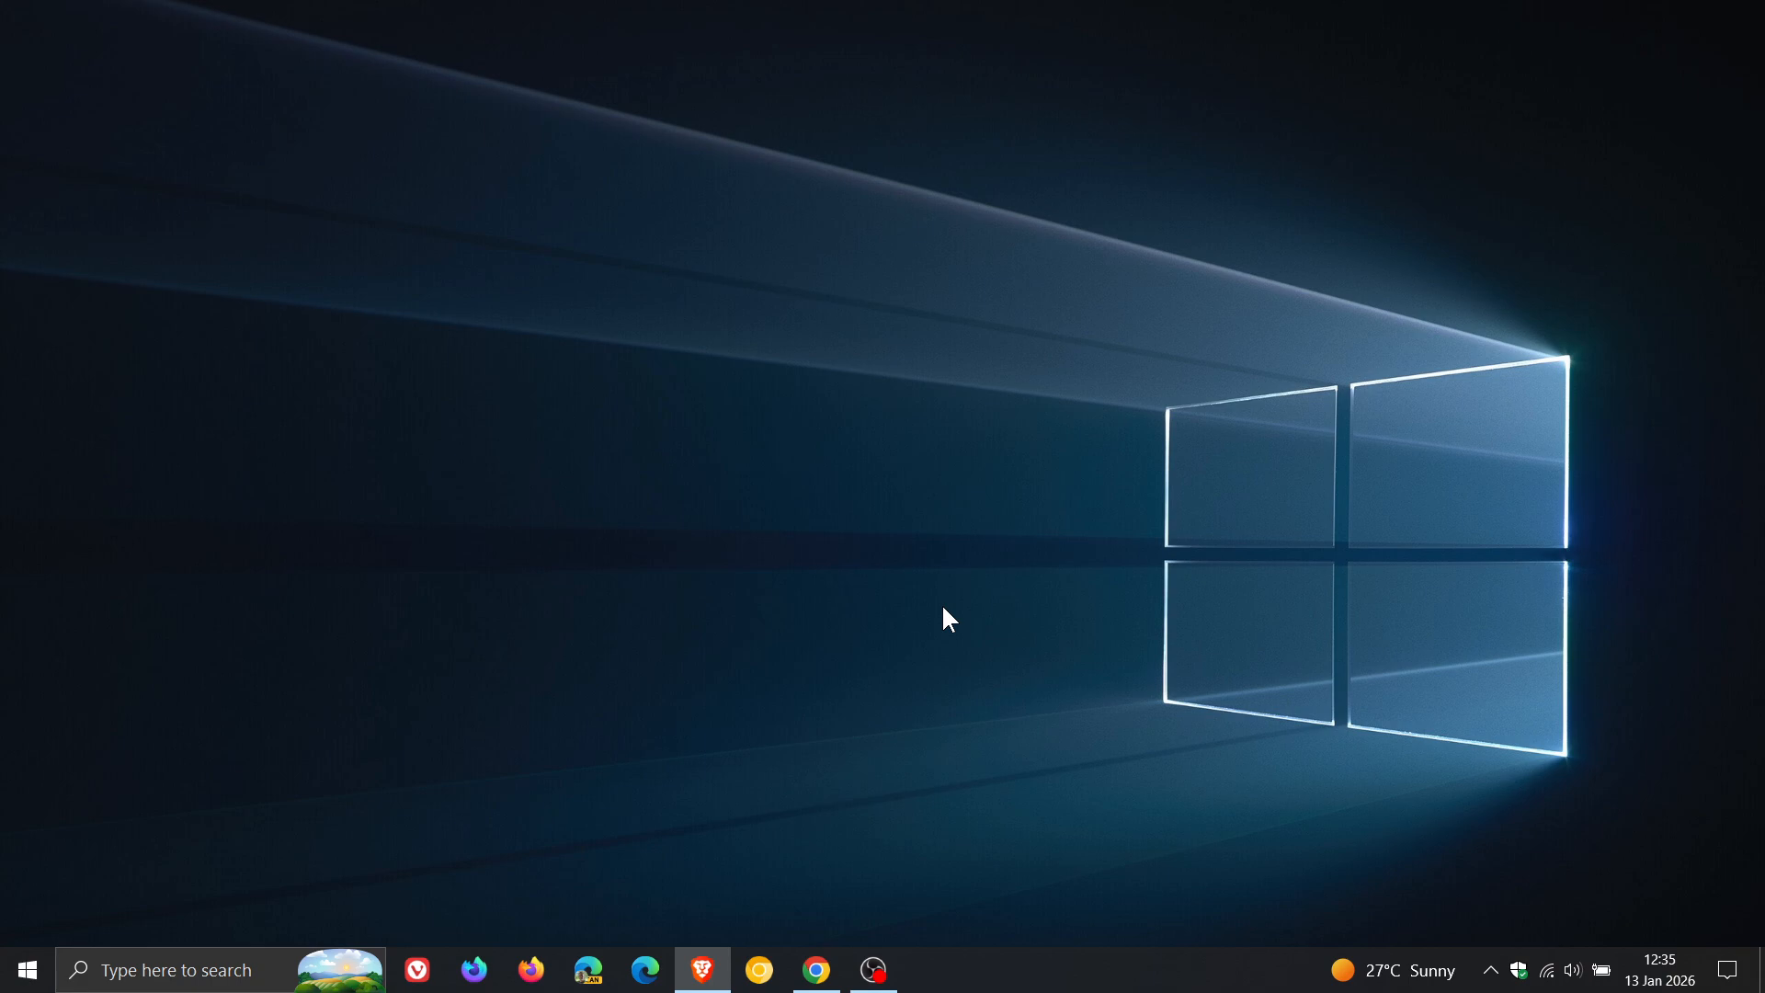
pyautogui.moveTo(1099, 627)
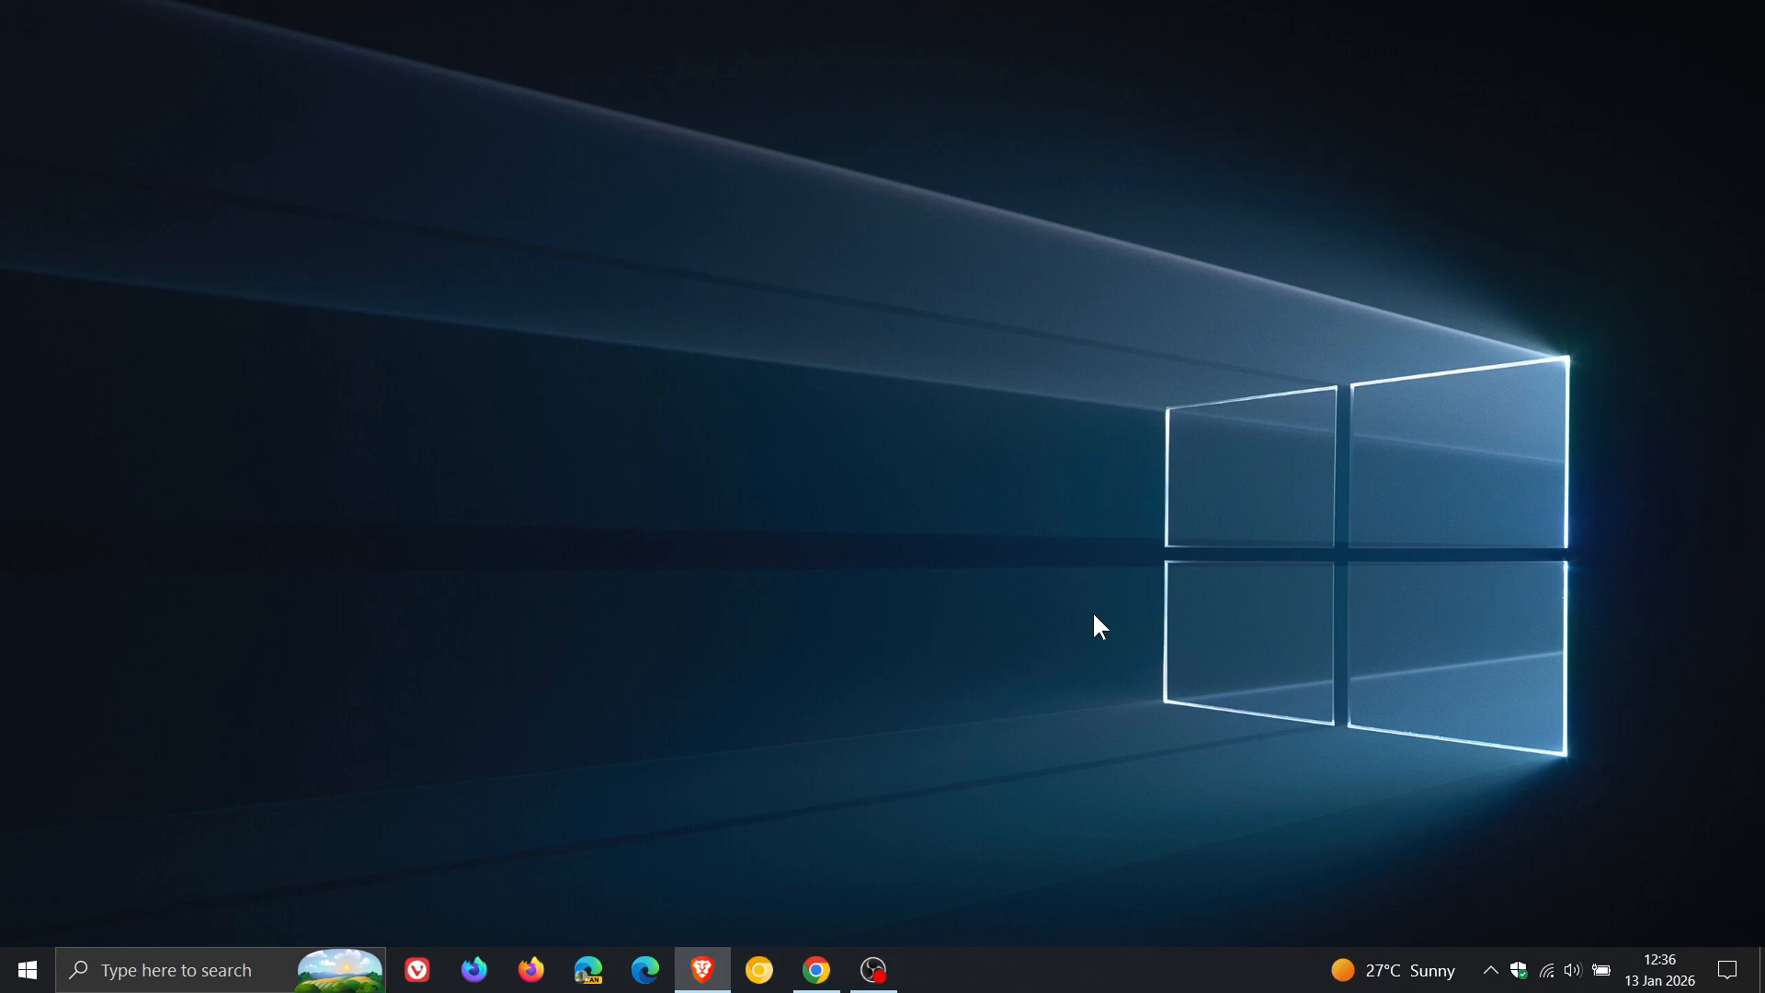
pyautogui.moveTo(1004, 638)
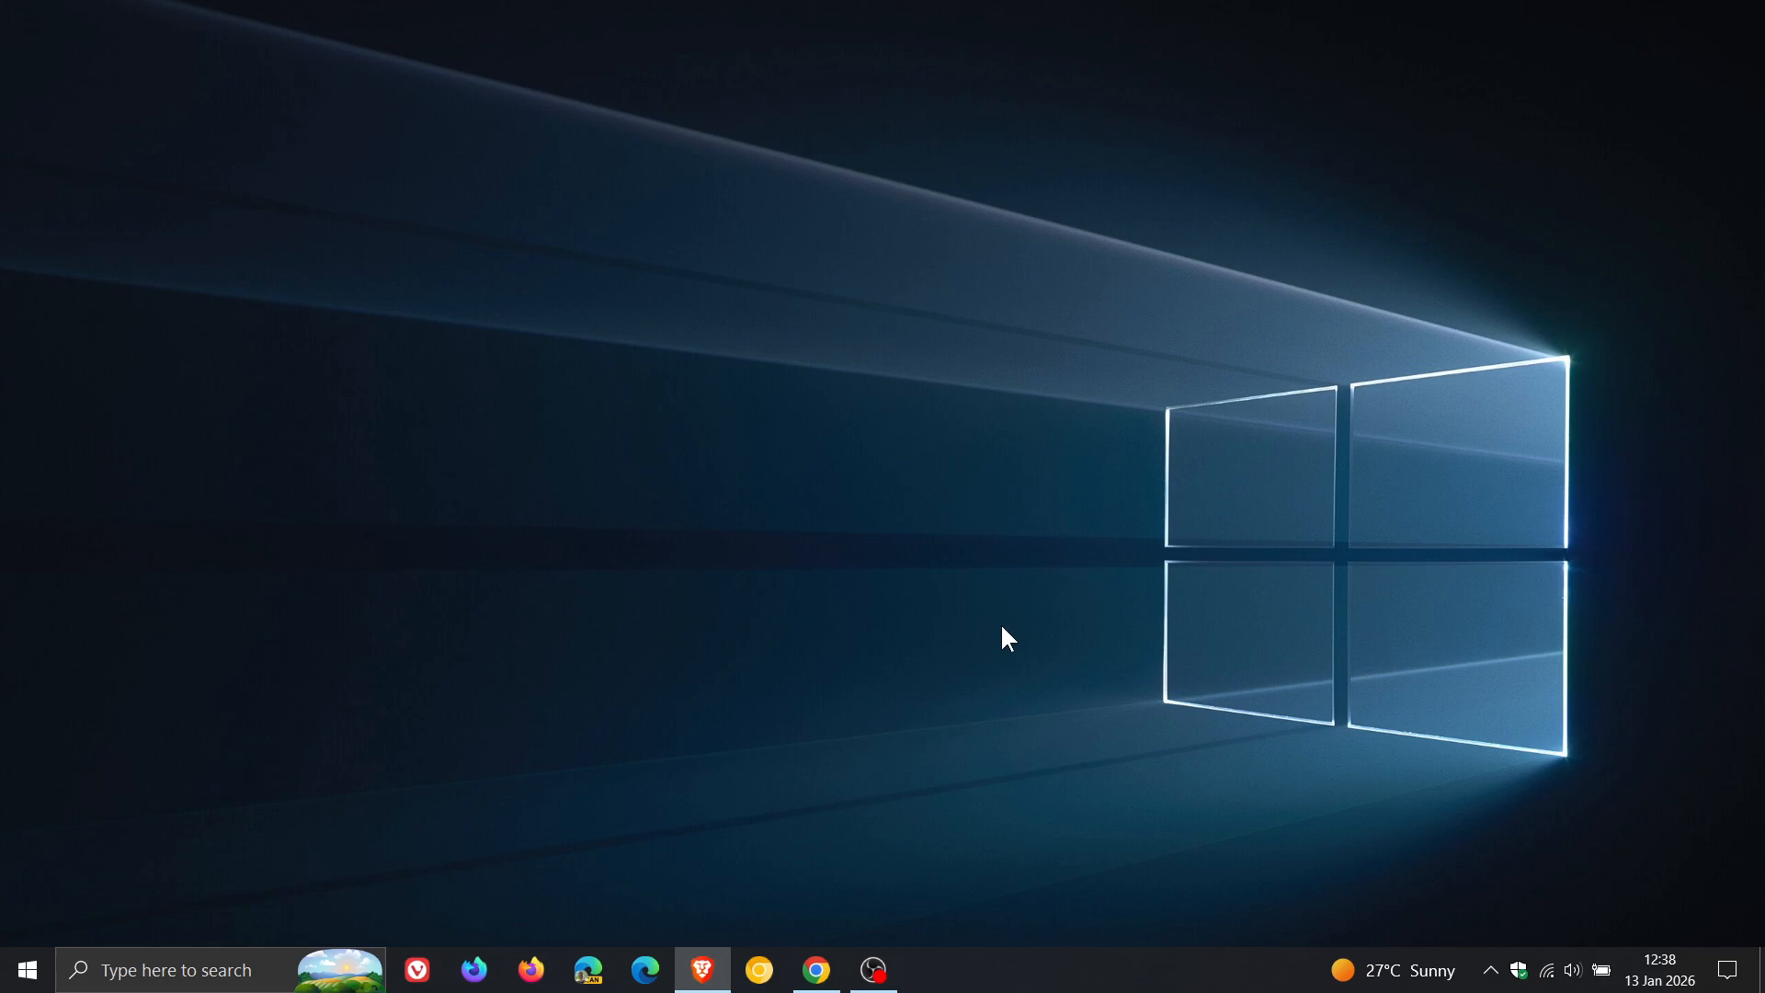
pyautogui.moveTo(773, 673)
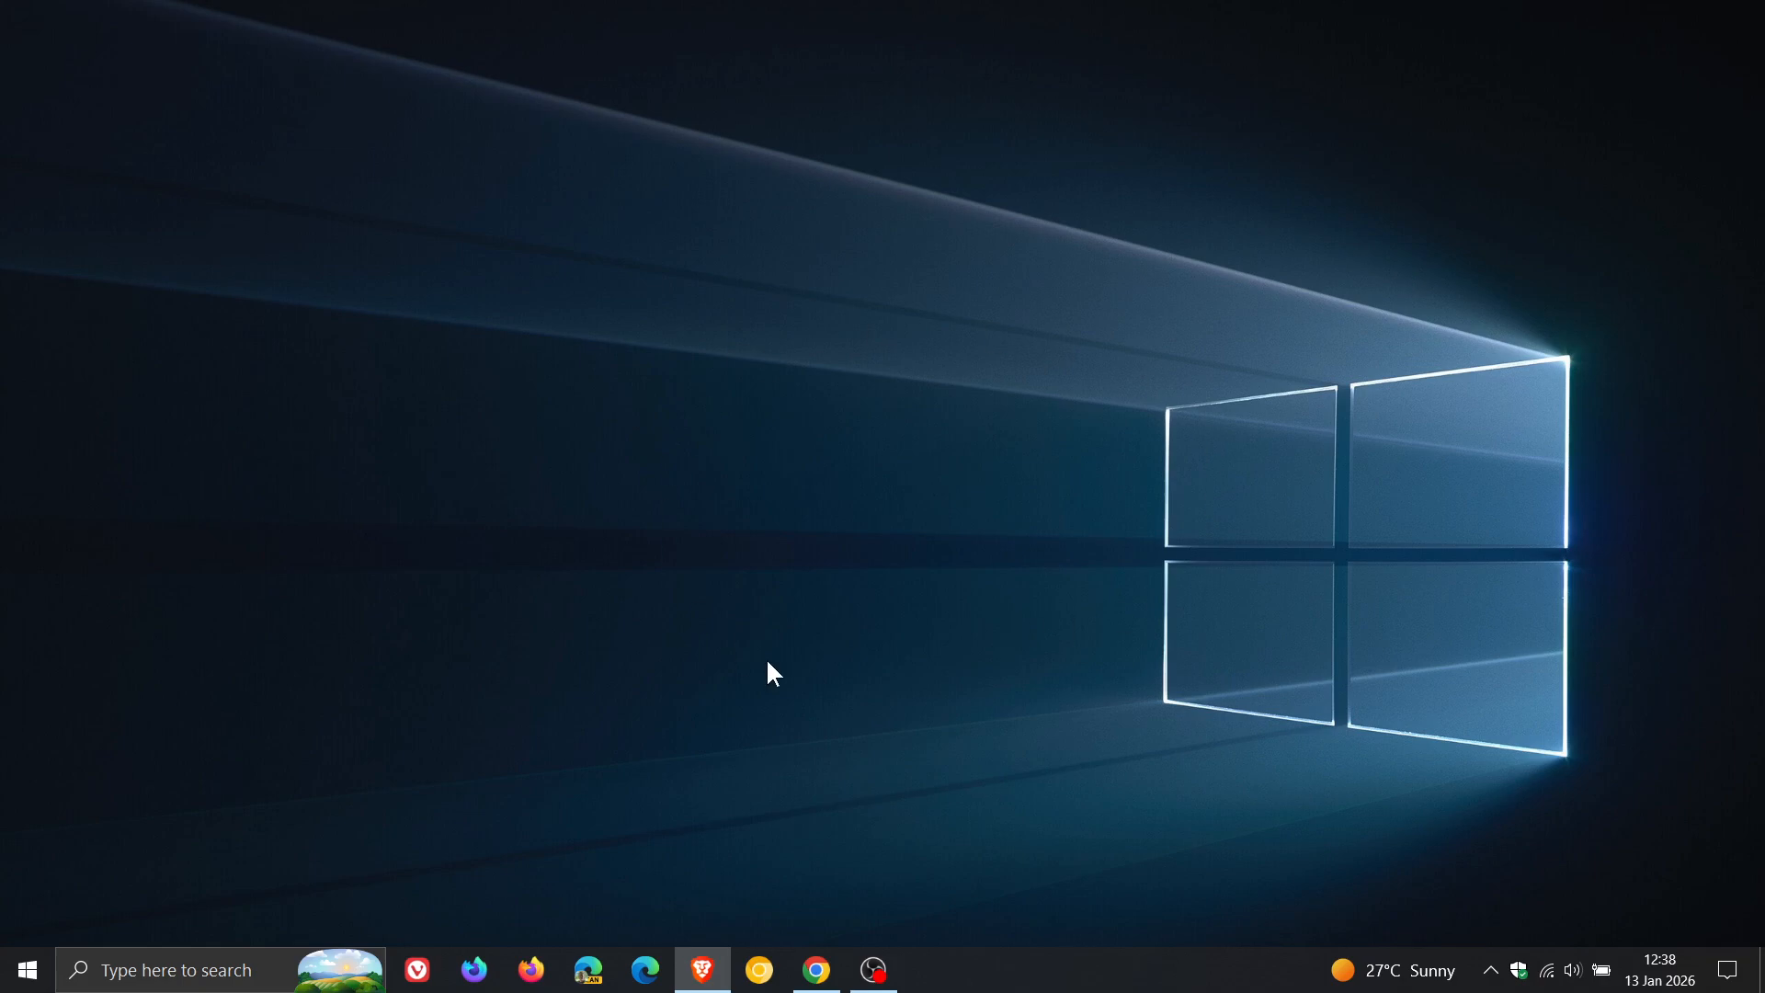
pyautogui.moveTo(1148, 658)
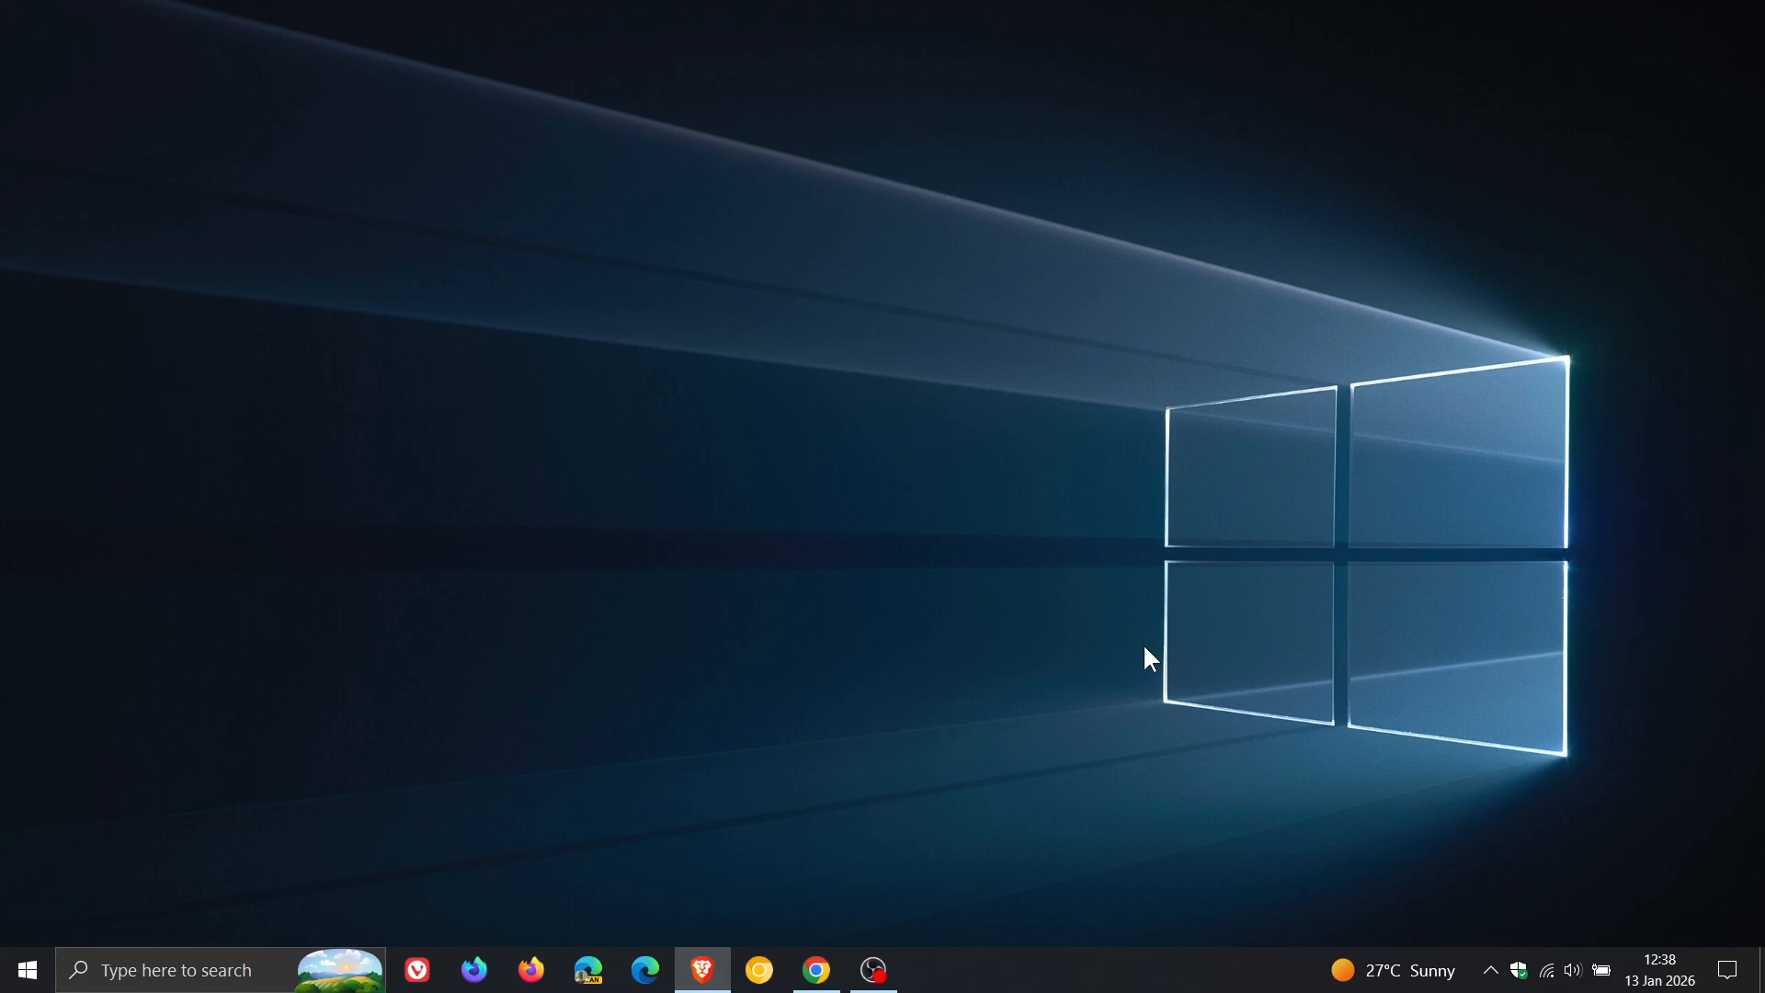
pyautogui.moveTo(726, 673)
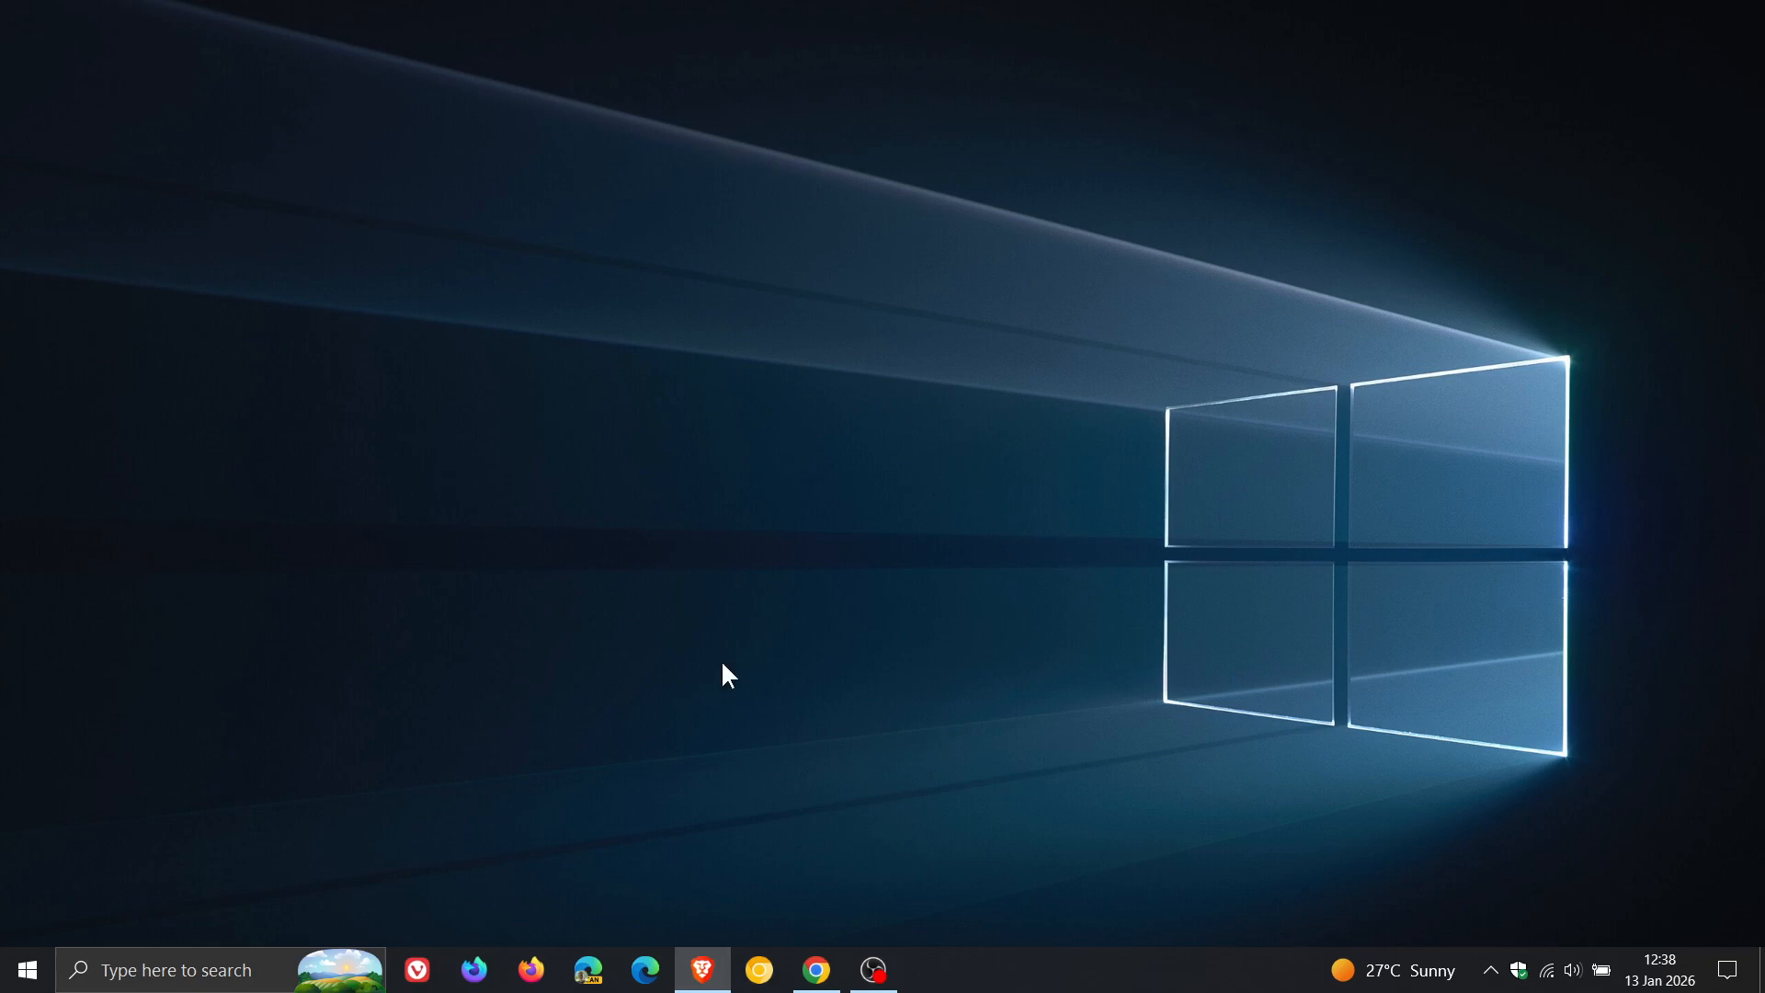
pyautogui.moveTo(1079, 540)
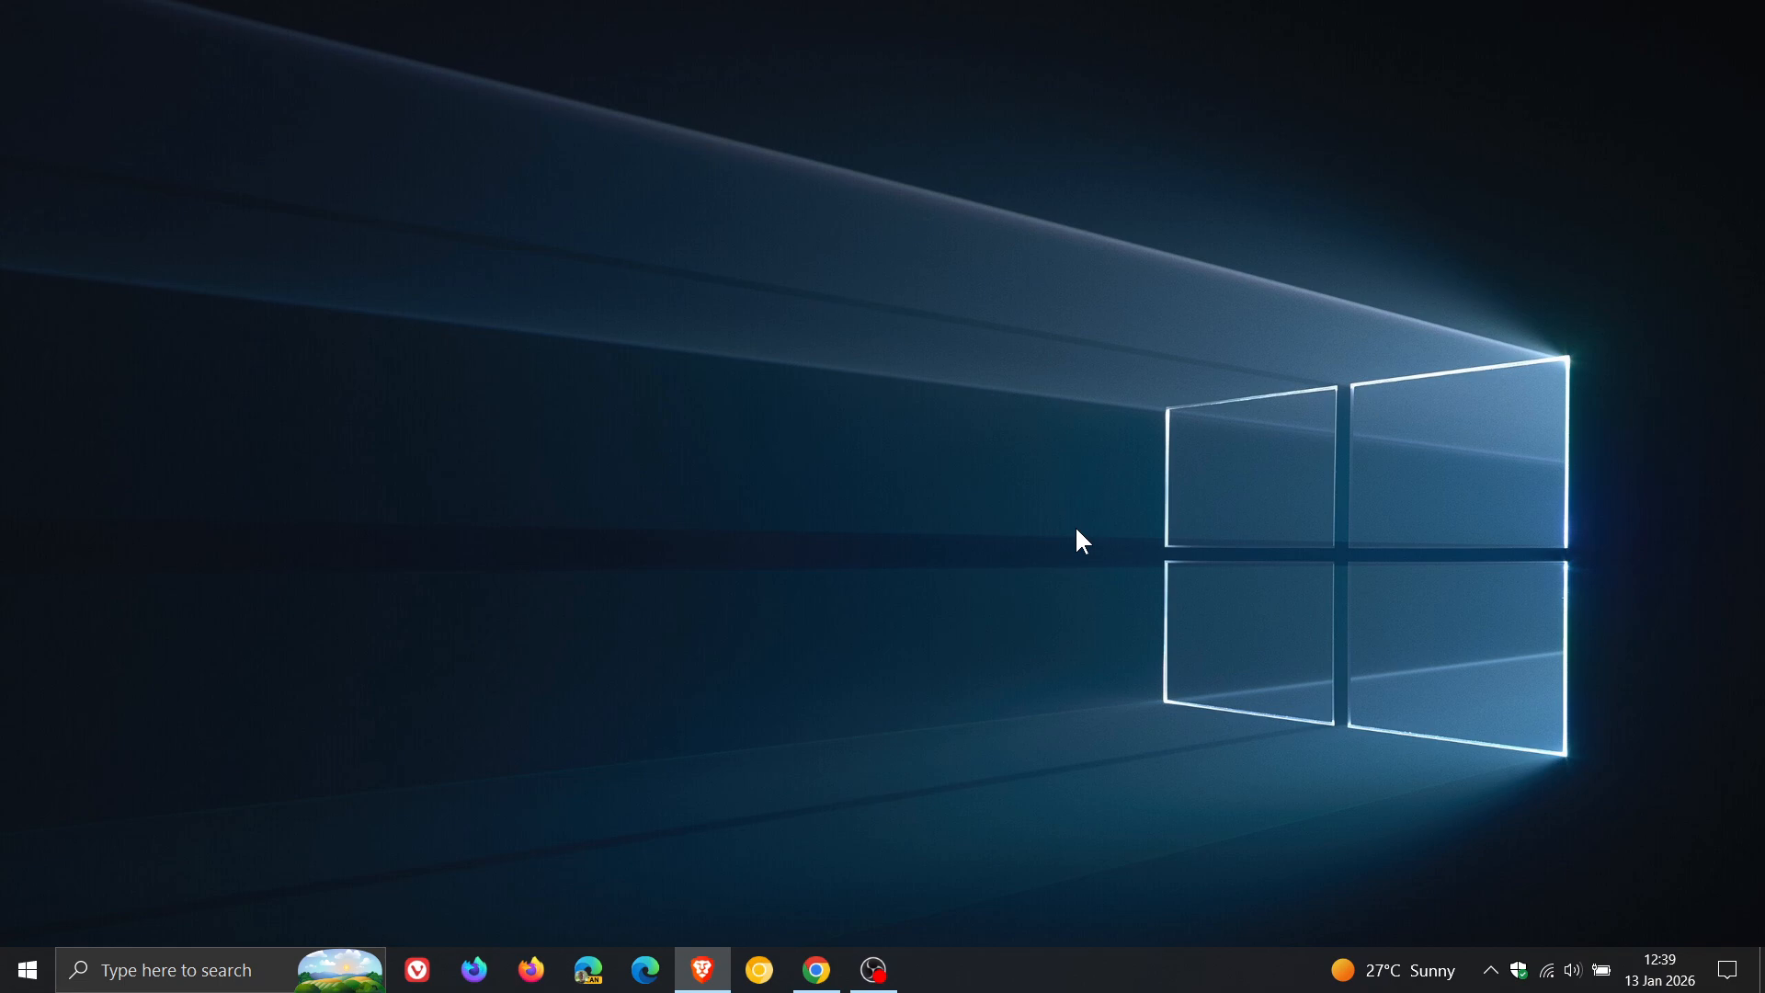
pyautogui.moveTo(1116, 378)
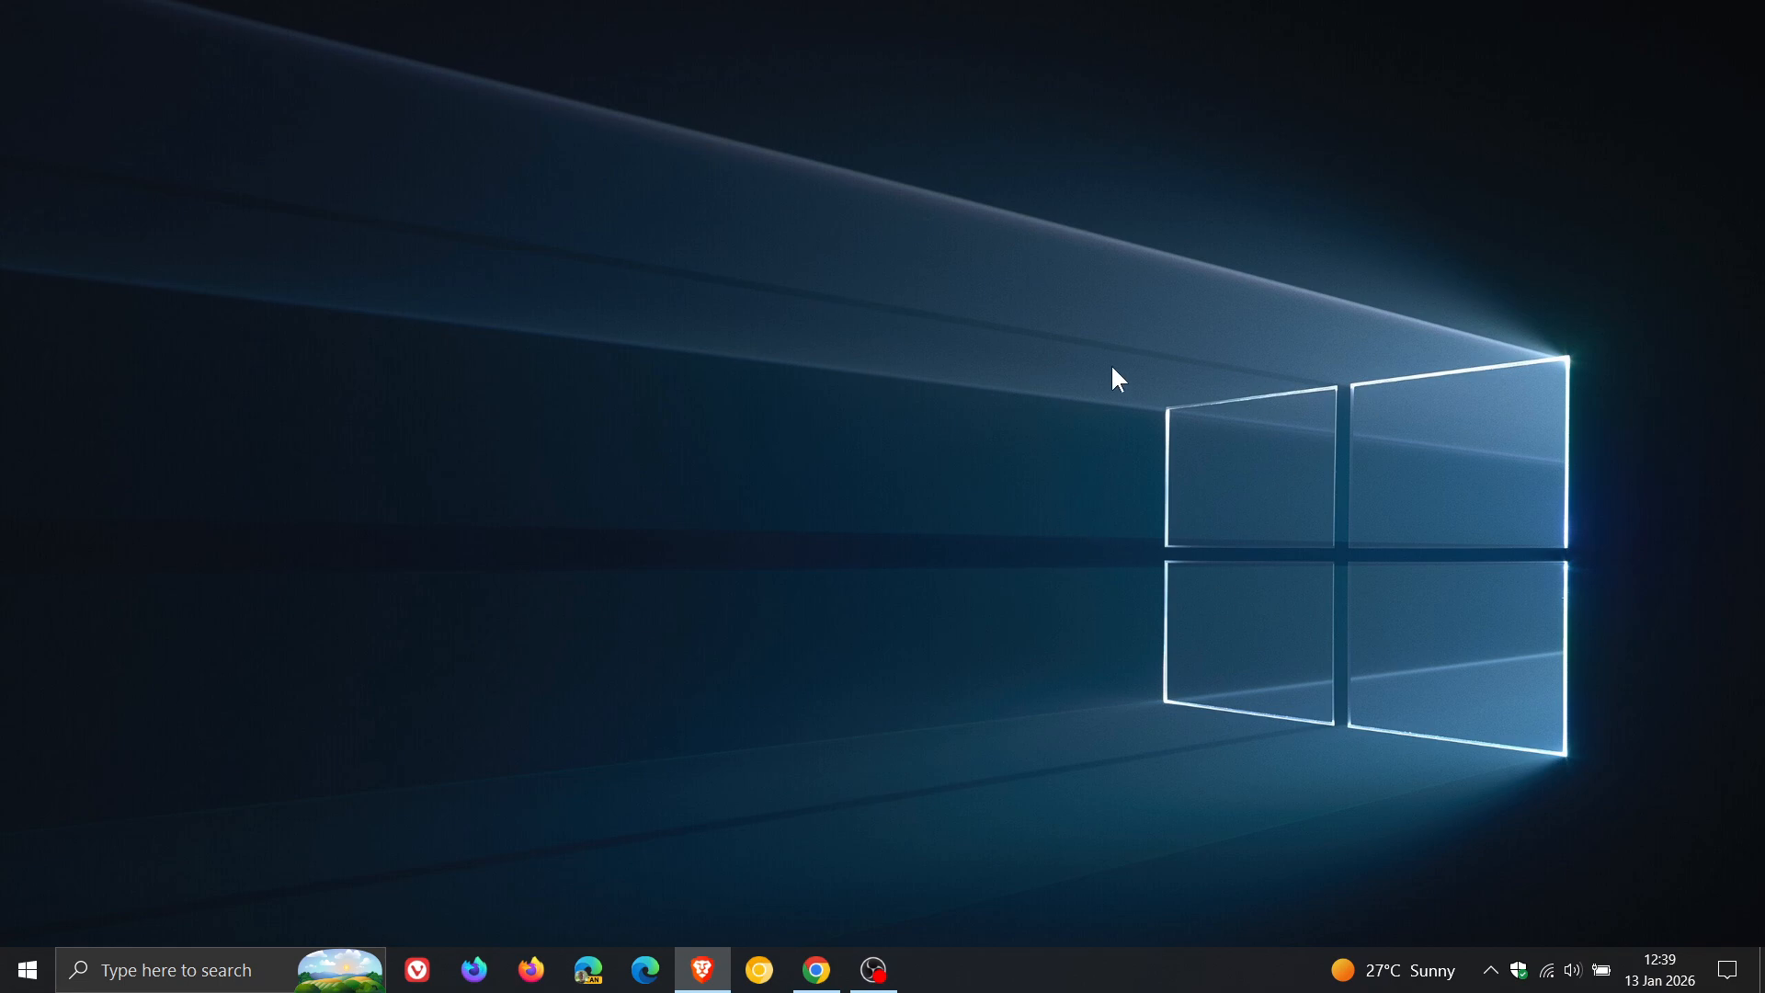